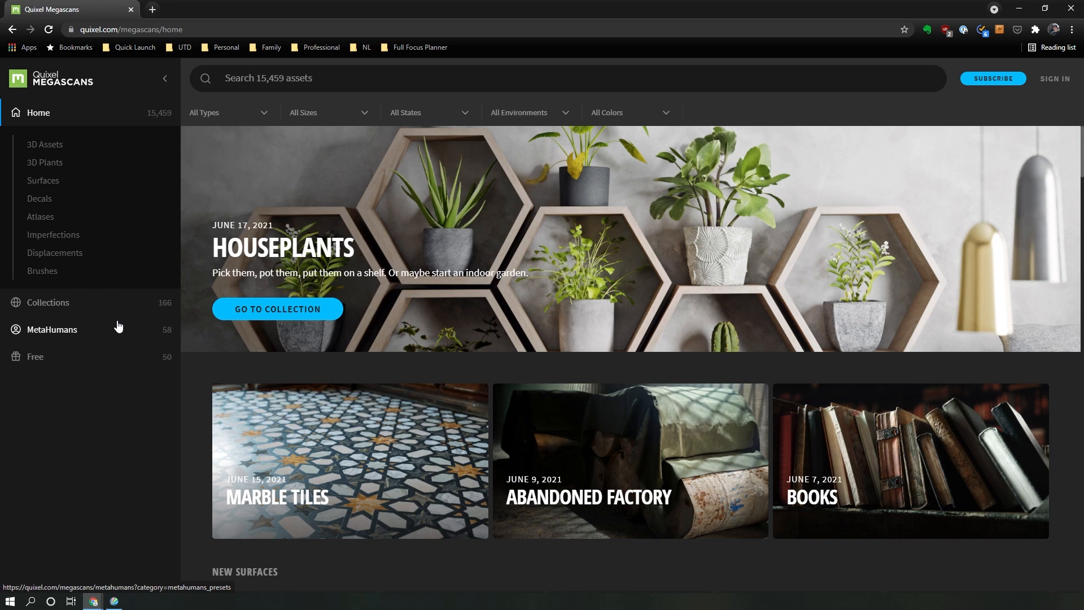
mouse_move(48, 302)
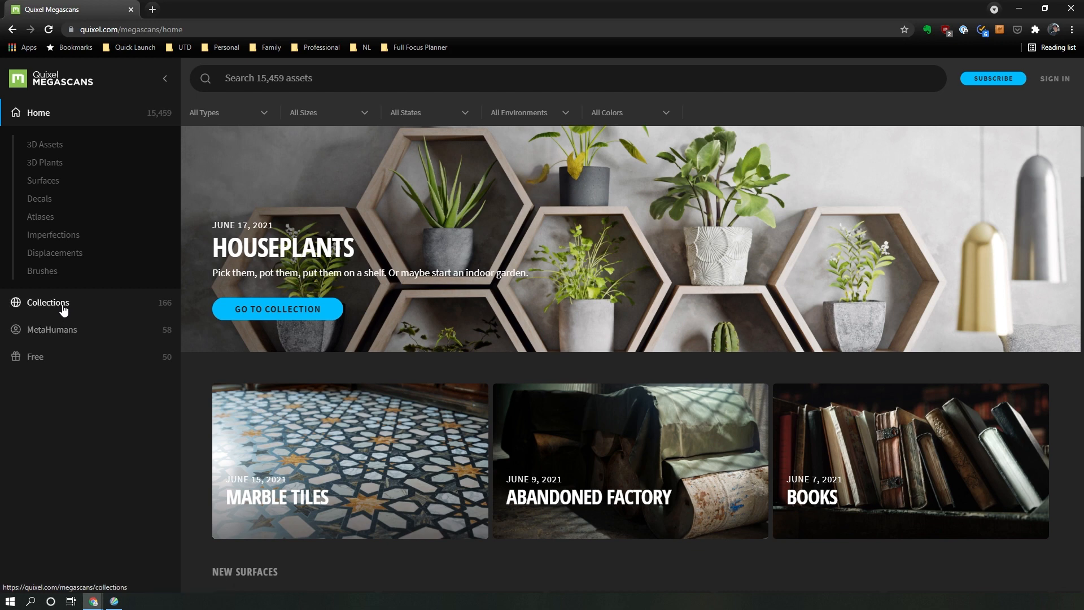
Browse the Megascans Collections gallery, scrolling through Houseplants, Marble Tiles and Burnt Forest
click(47, 302)
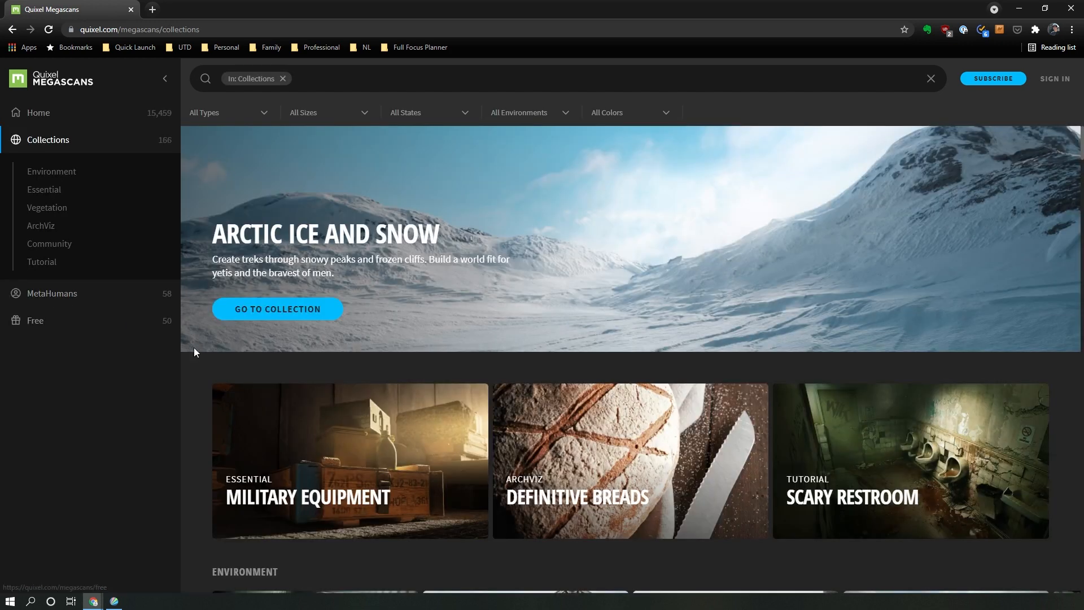
scroll(down, 3)
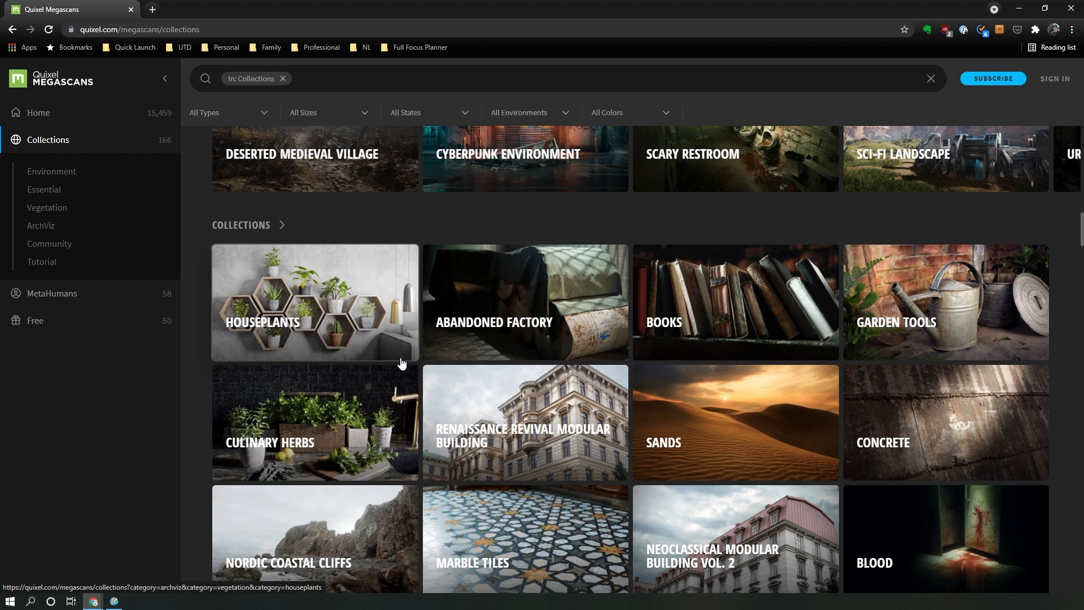
mouse_move(401, 375)
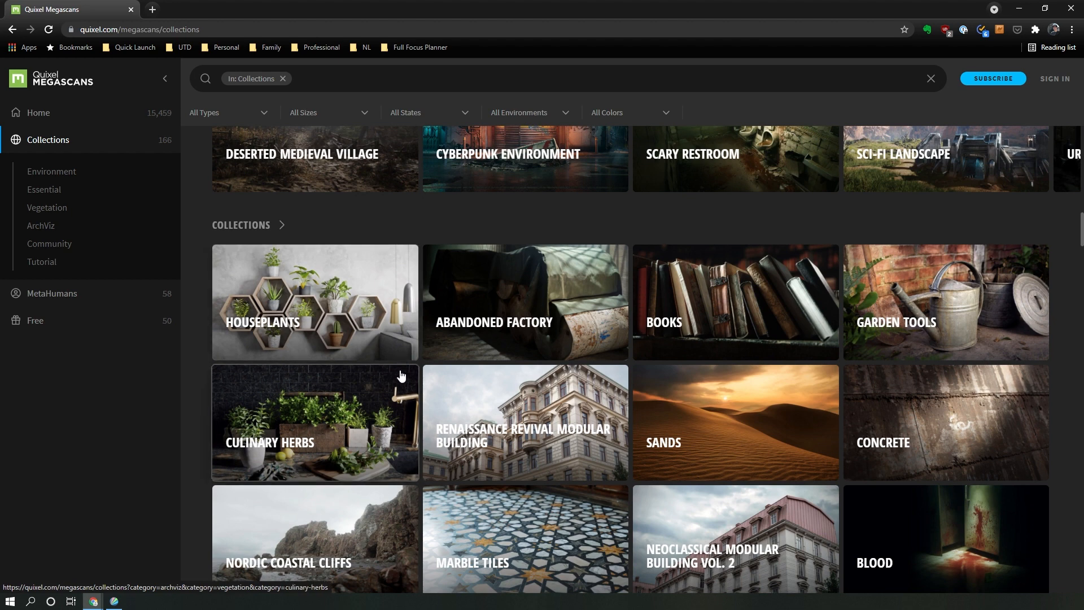
scroll(down, 3)
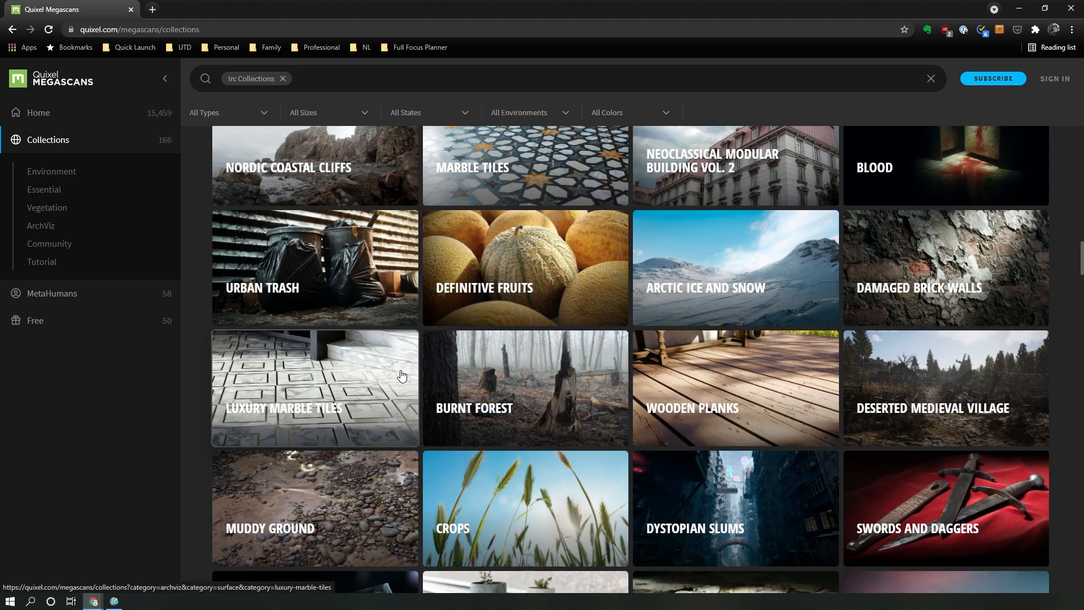
scroll(down, 3)
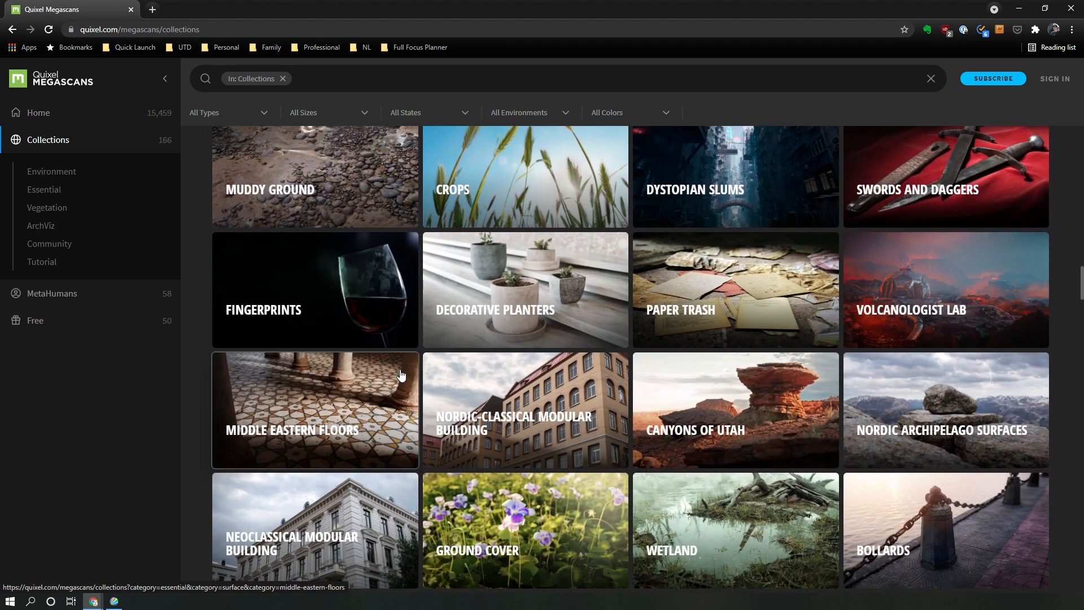
scroll(down, 3)
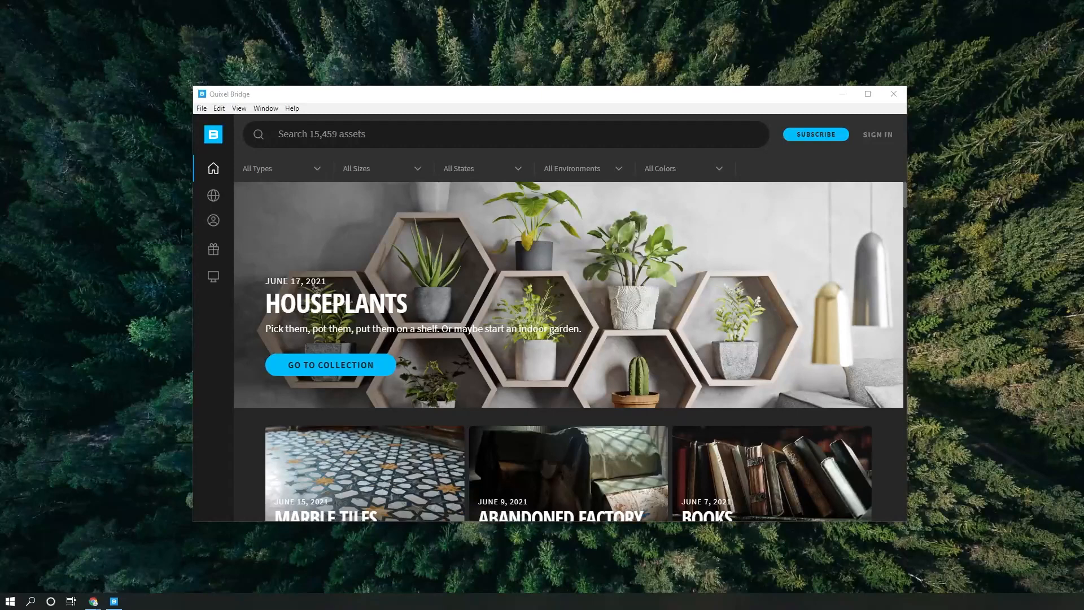
Show the Free 3D Assets library in Quixel Bridge
click(214, 168)
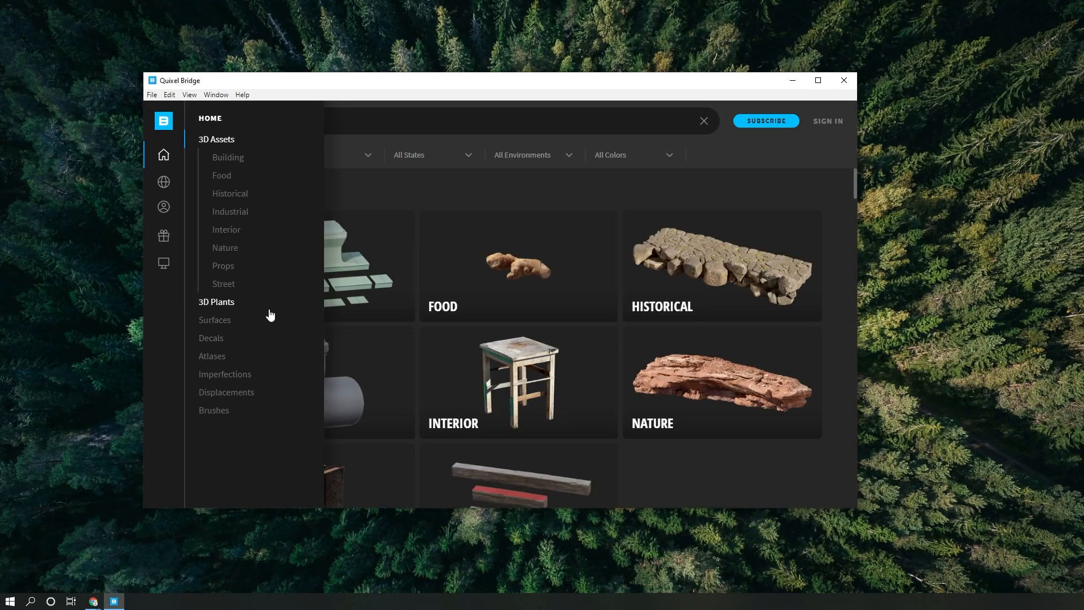
click(215, 139)
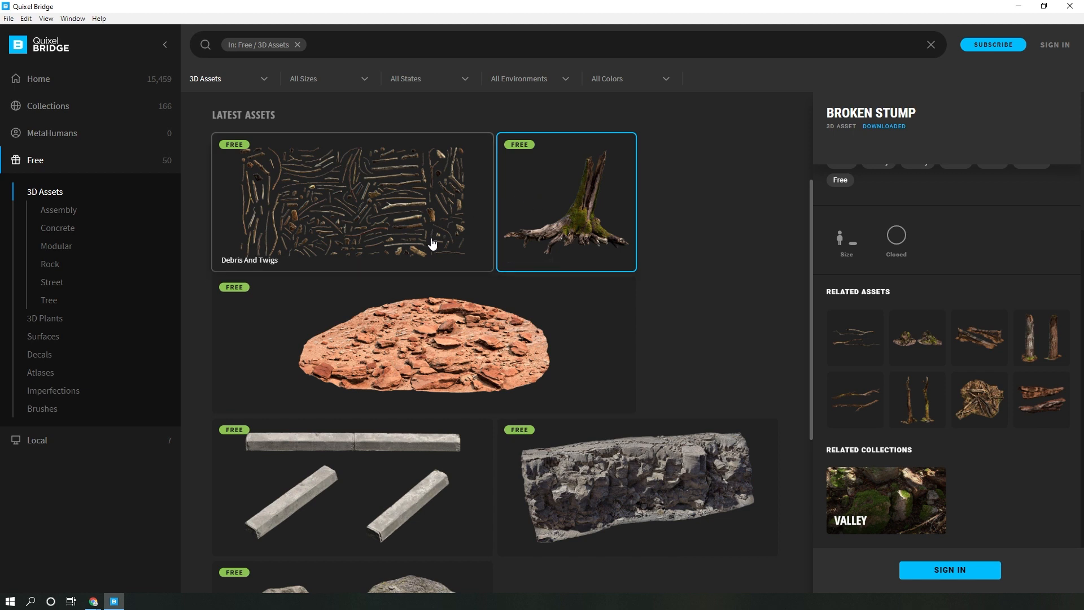
mouse_move(529, 270)
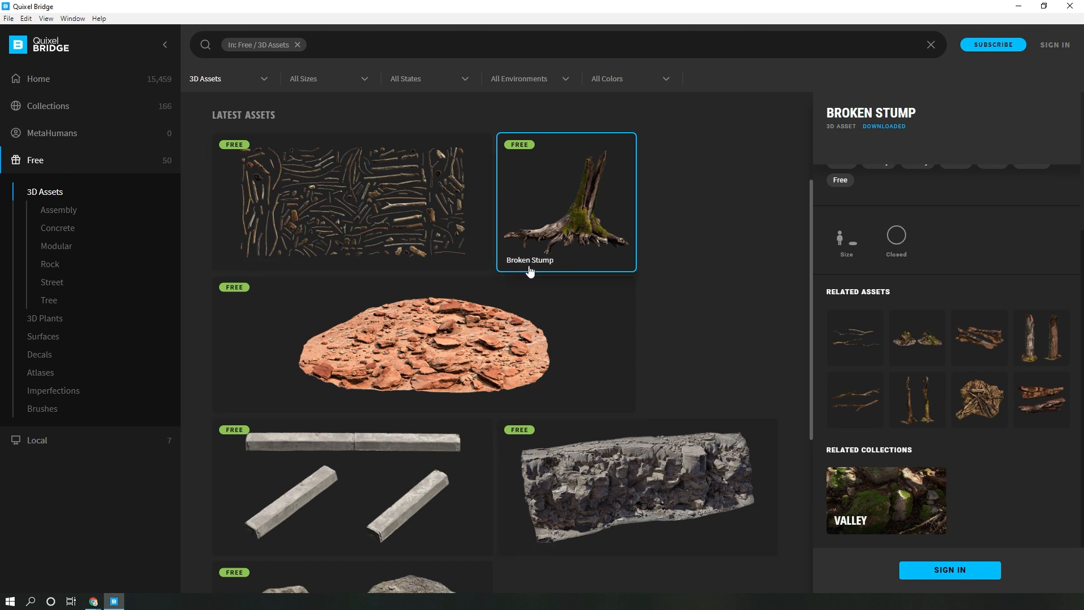
mouse_move(949, 569)
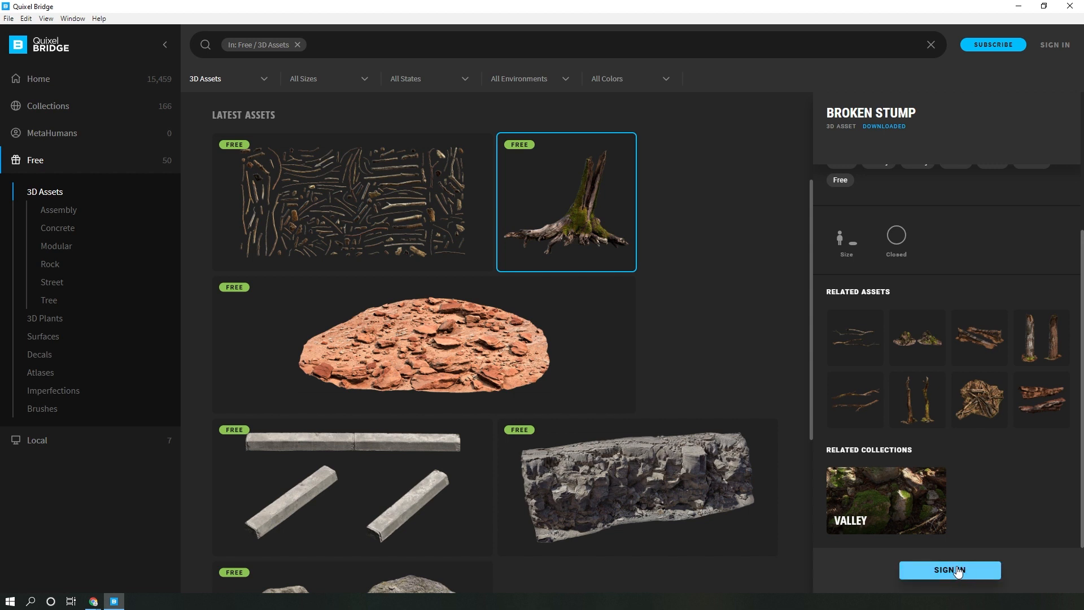
mouse_move(251, 592)
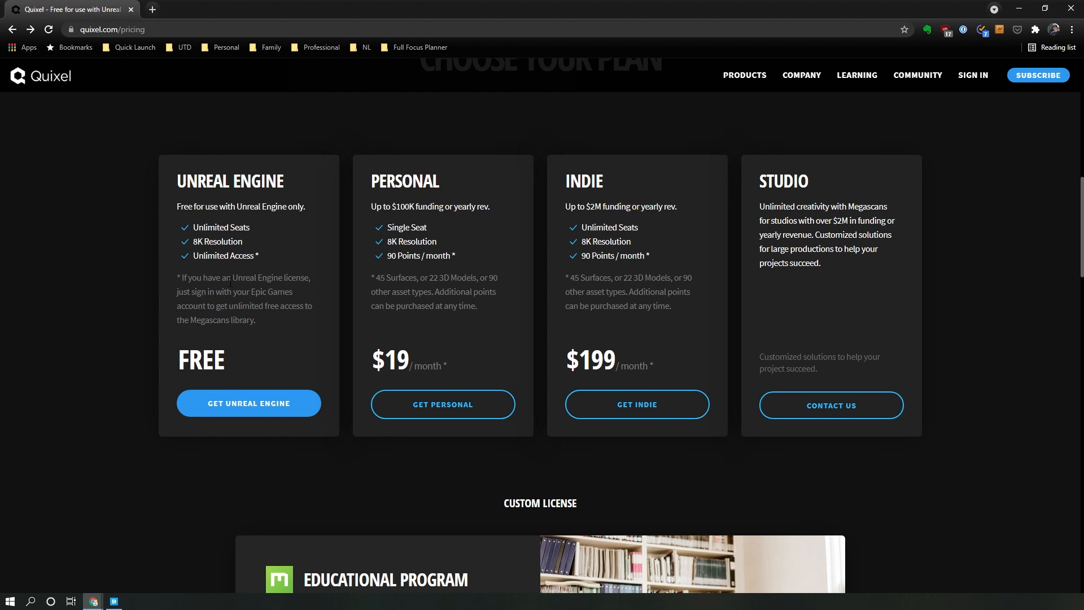
mouse_move(300, 291)
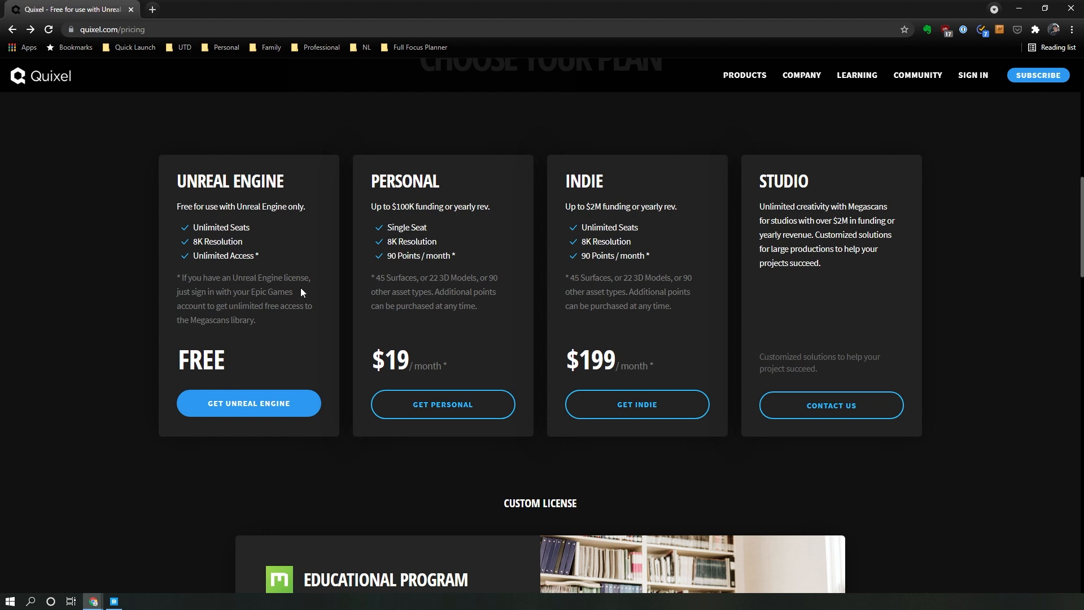
mouse_move(332, 277)
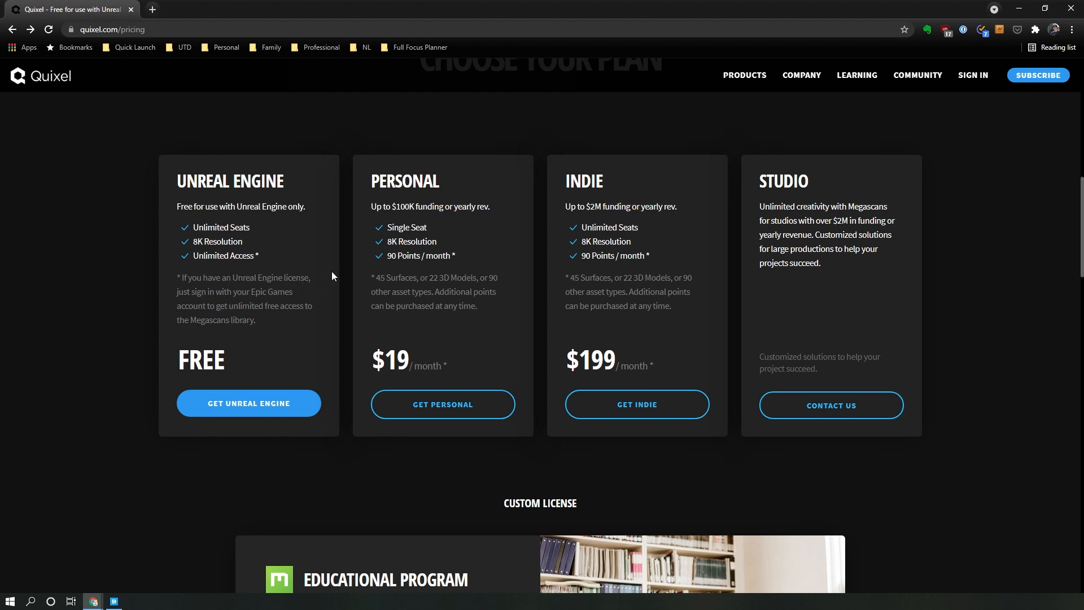
mouse_move(389, 270)
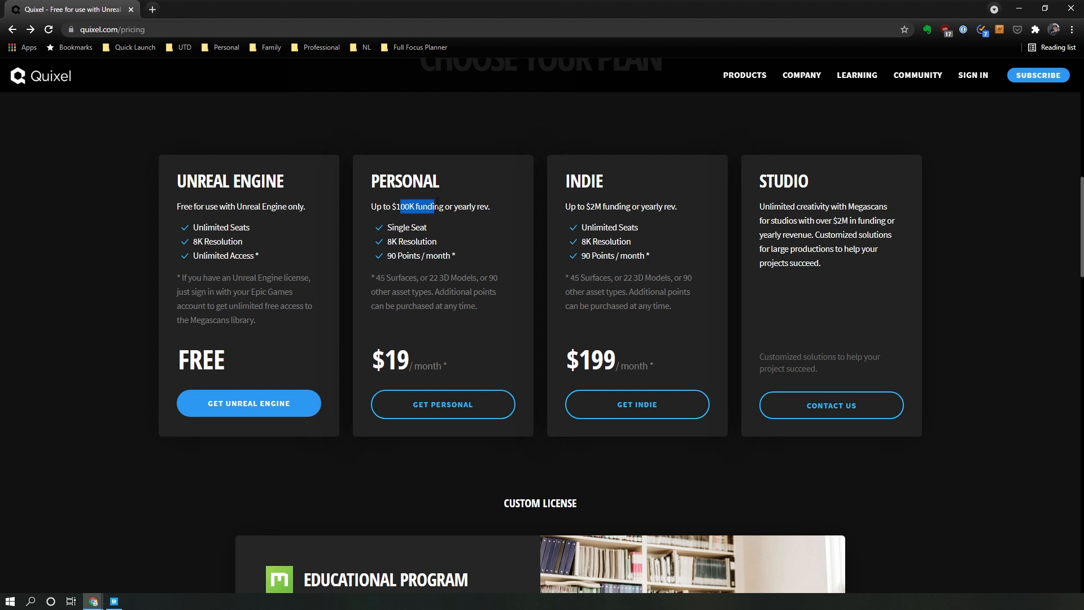
mouse_move(458, 253)
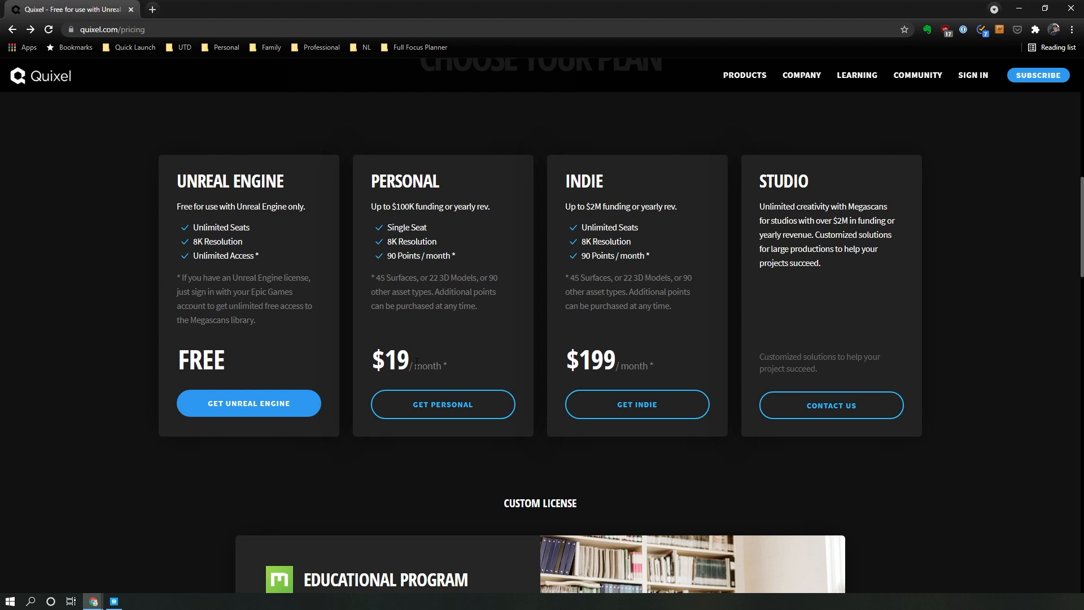
Review the pricing plans and Educational Program, then return to Quixel Bridge
scroll(down, 3)
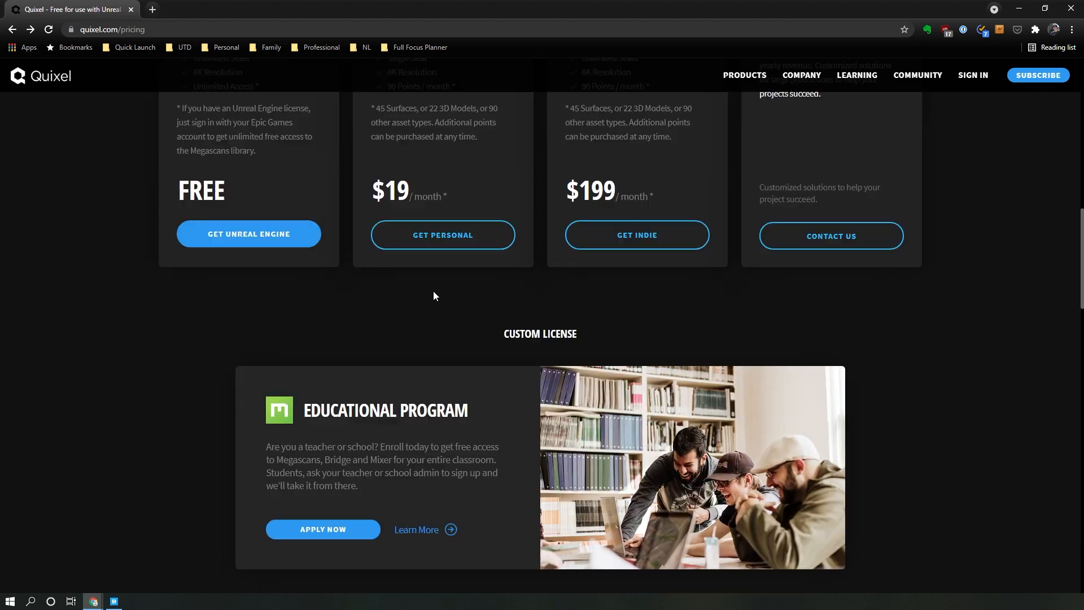
scroll(down, 3)
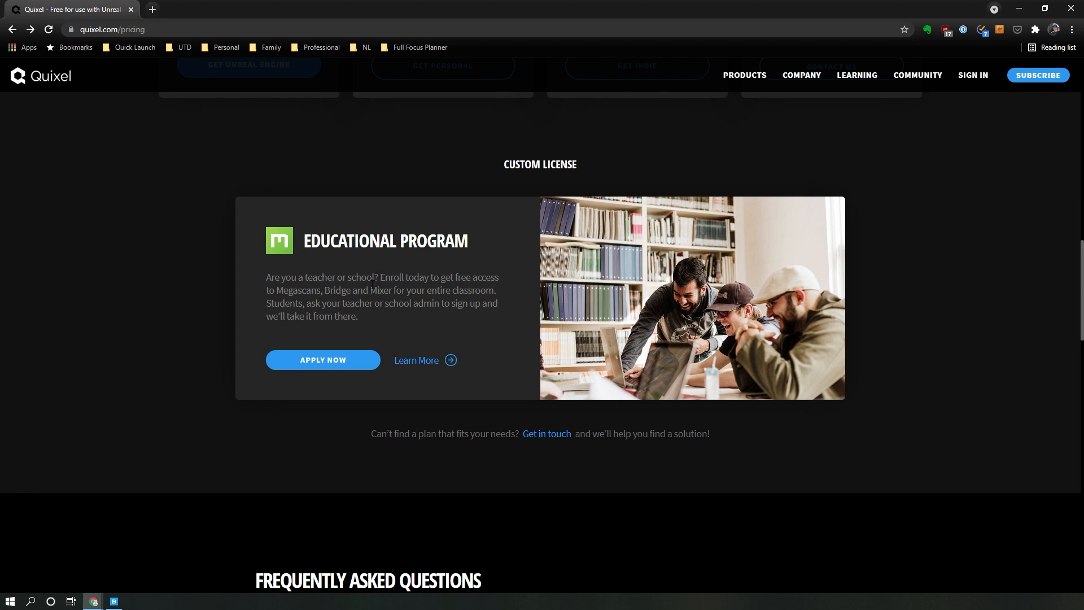
click(114, 600)
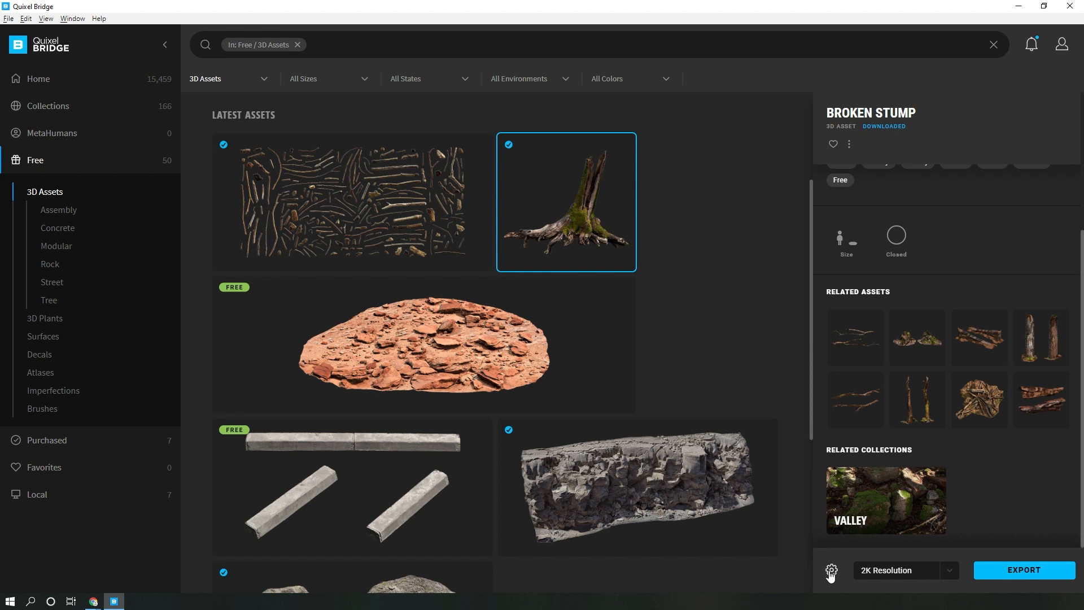
Check the export settings and plugin manager so the Houdini exporter shows Installed
click(832, 569)
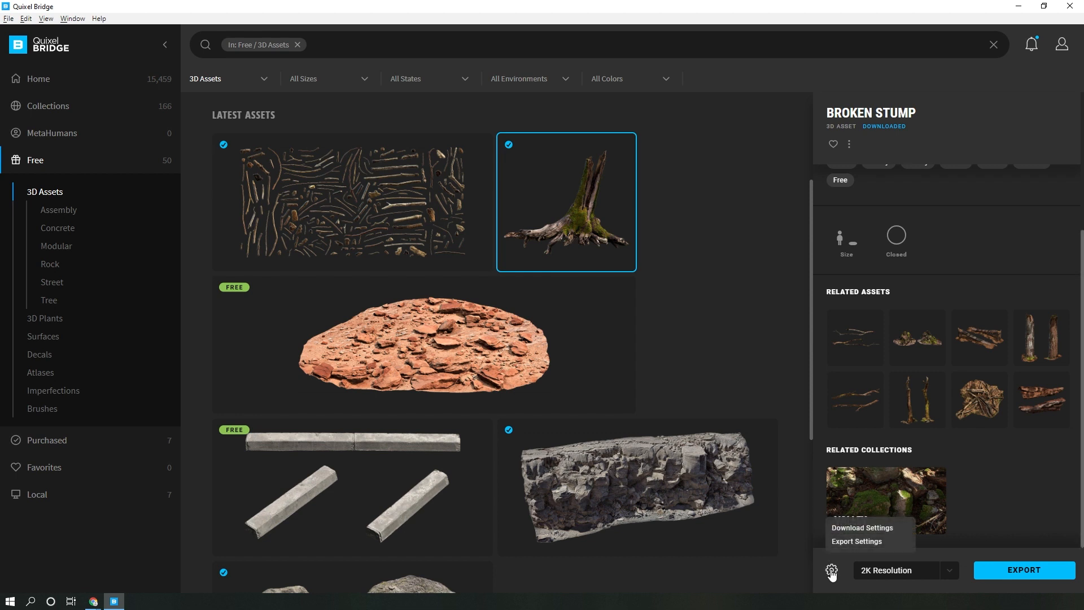
click(856, 541)
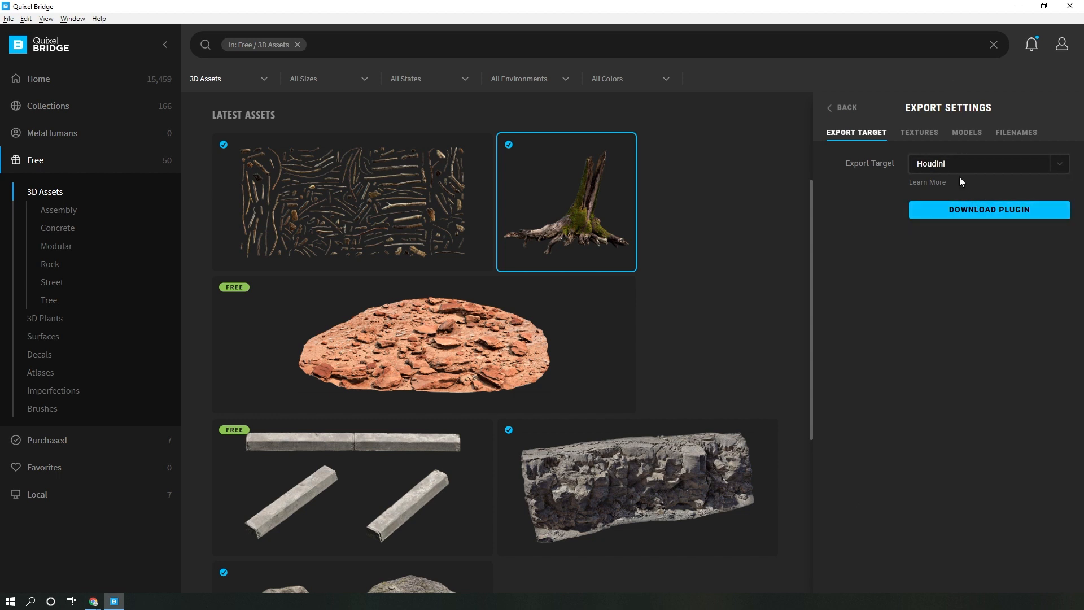
mouse_move(968, 222)
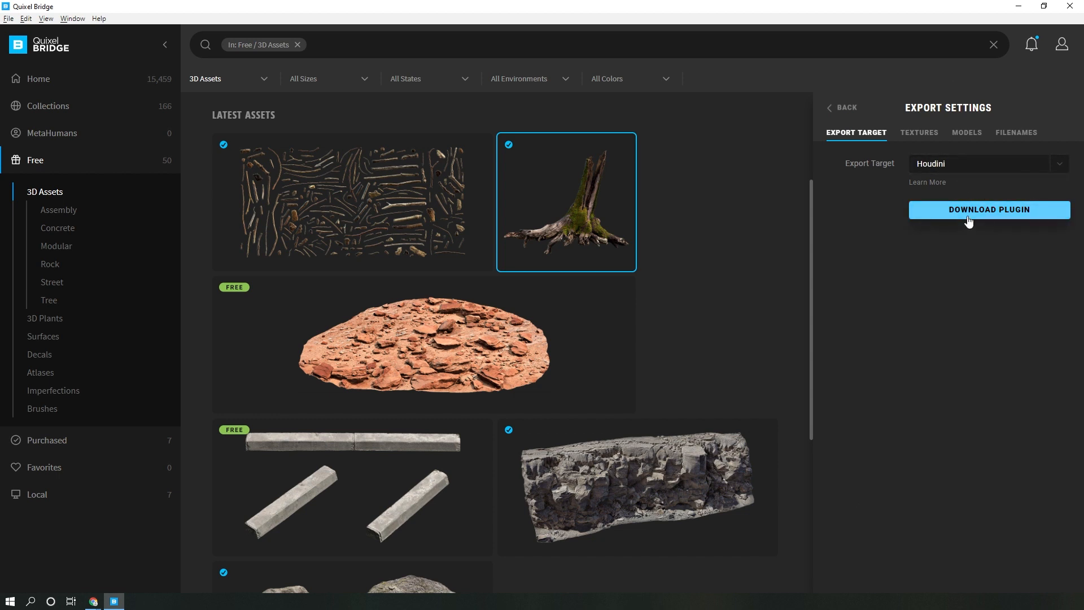
click(26, 19)
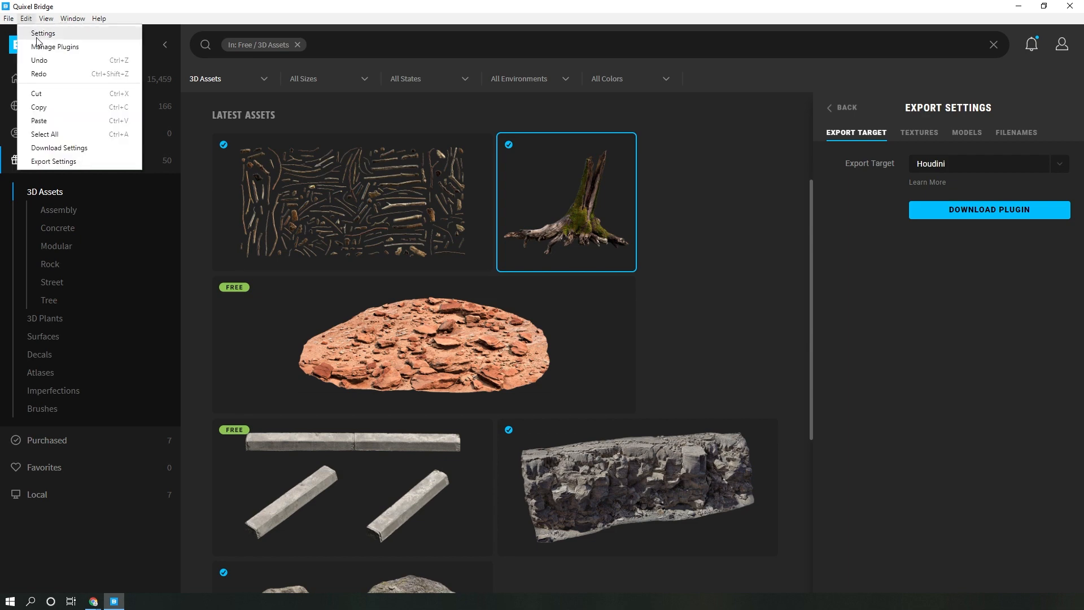
click(54, 46)
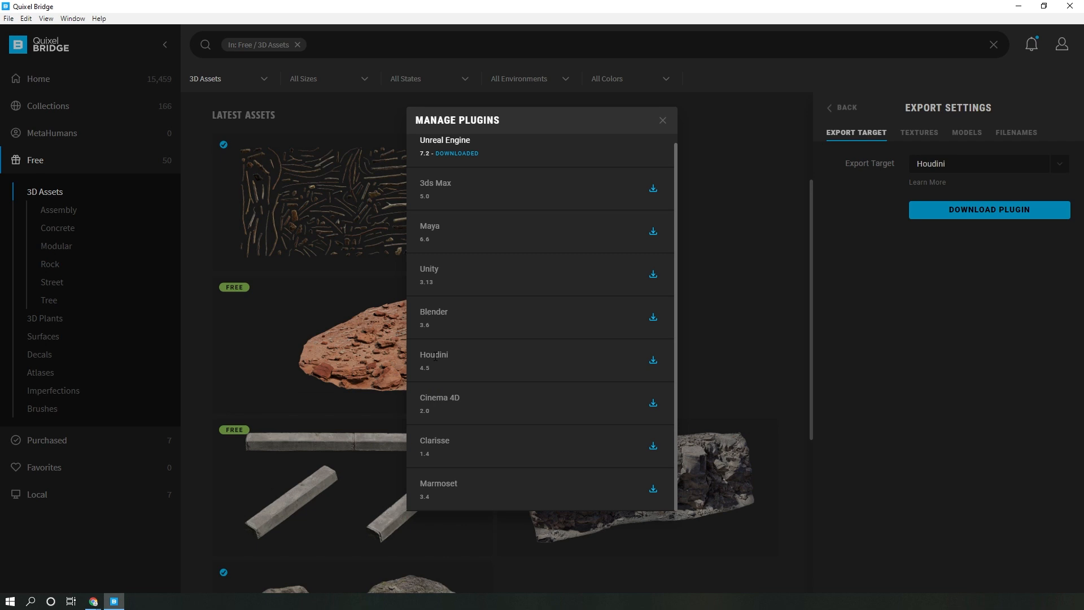
mouse_move(431, 373)
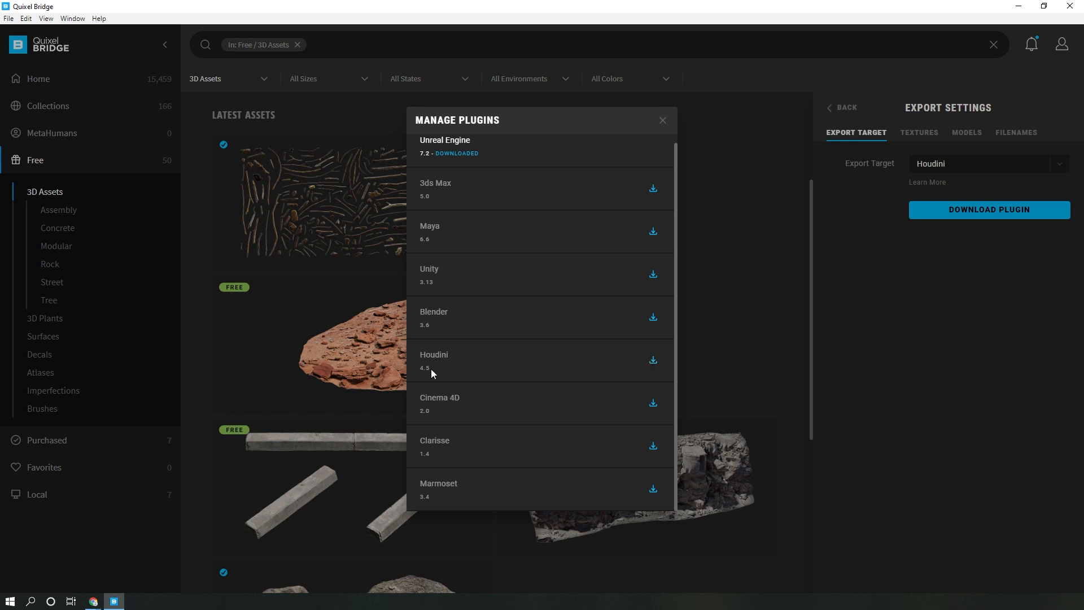
mouse_move(664, 121)
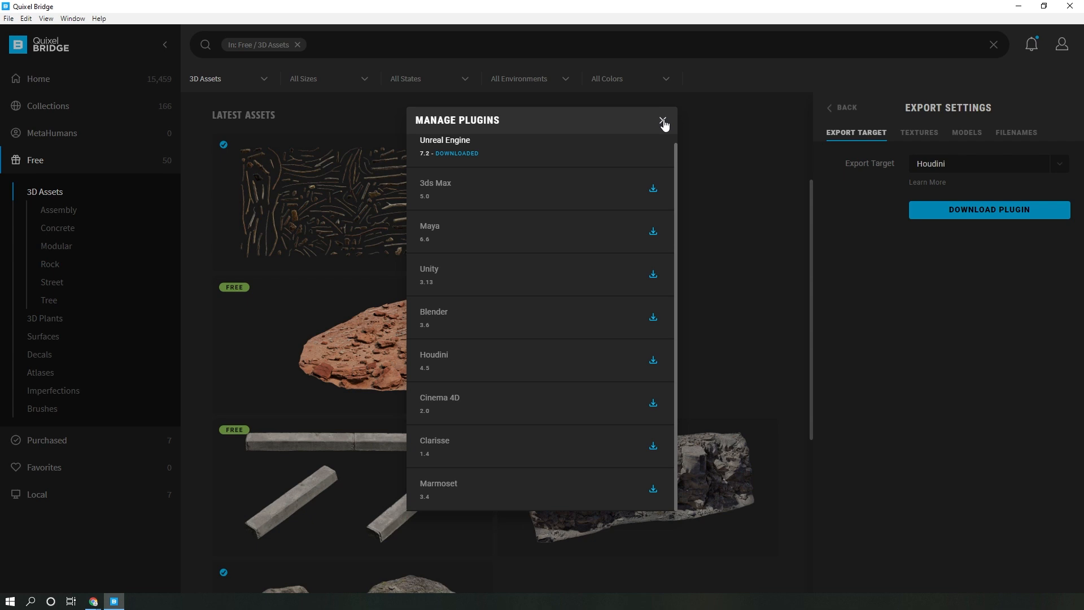
click(662, 121)
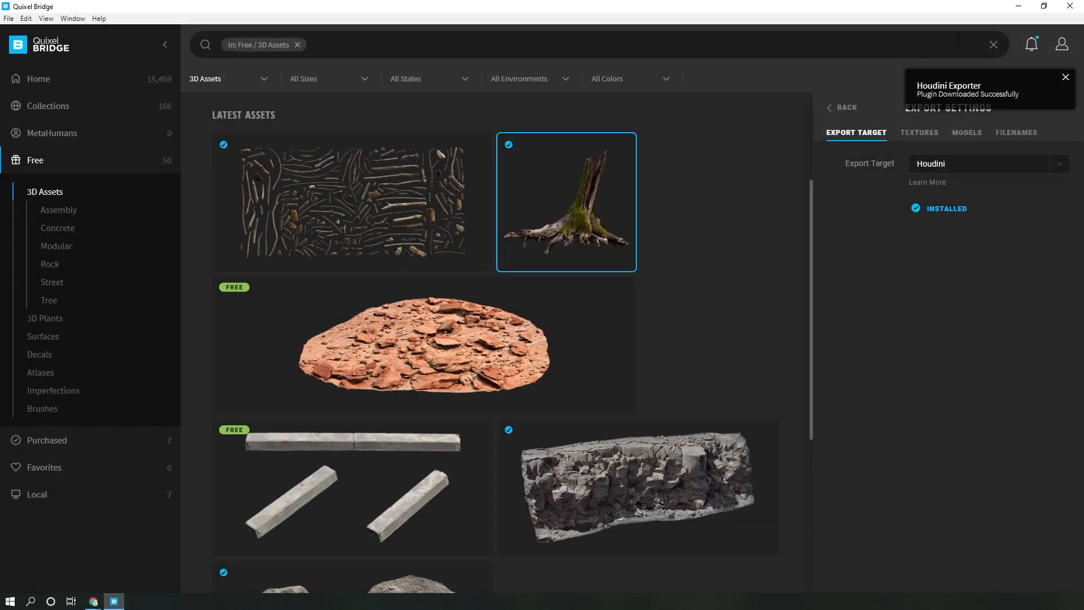
Enable Highpoly Source in the Models download settings and return to the Broken Stump details
click(352, 201)
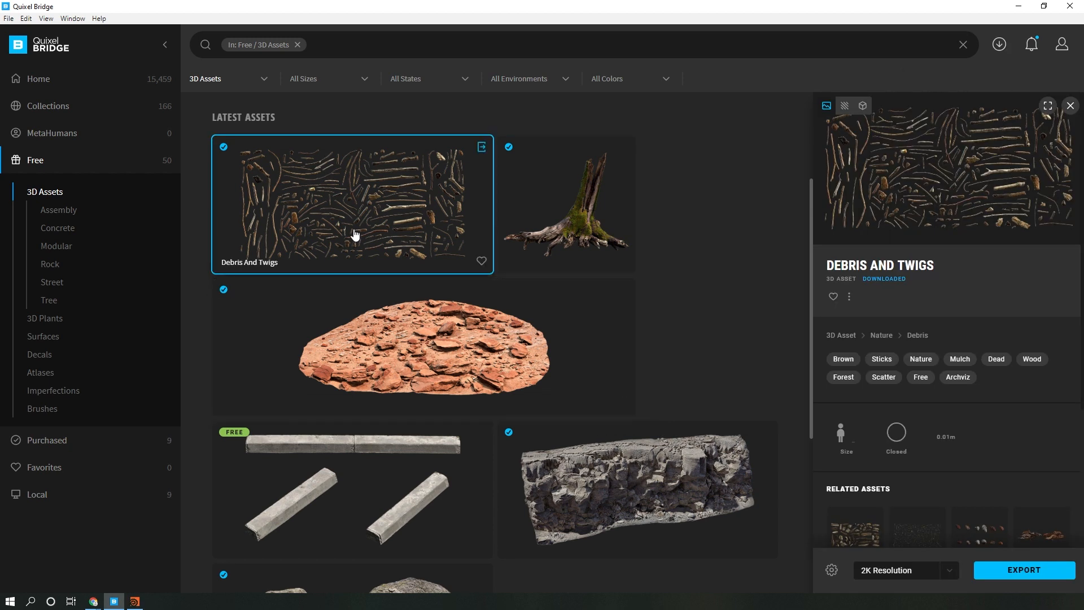
mouse_move(735, 282)
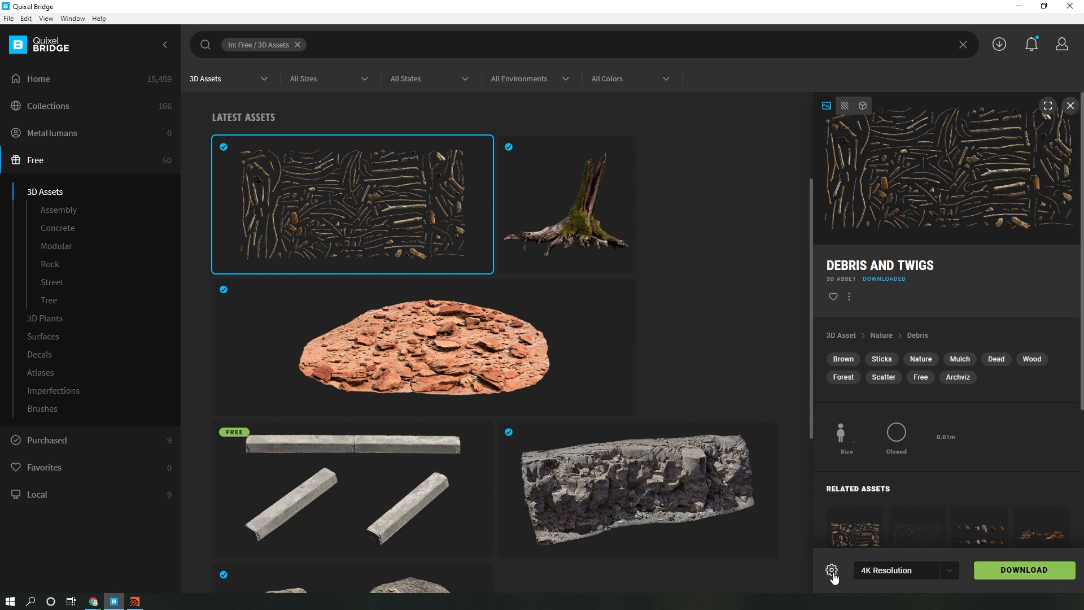
click(832, 569)
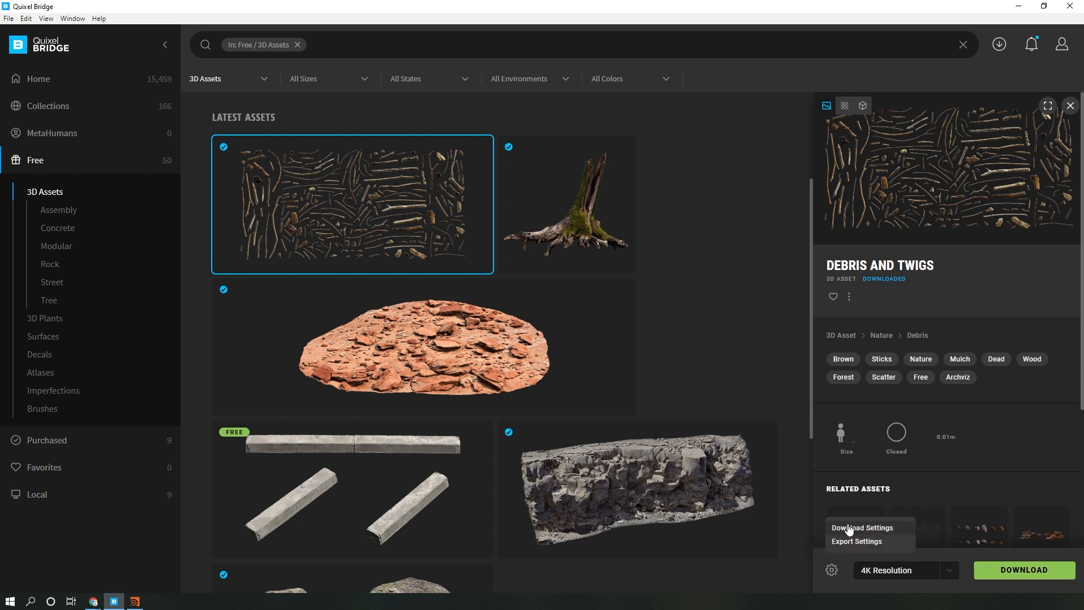
click(862, 527)
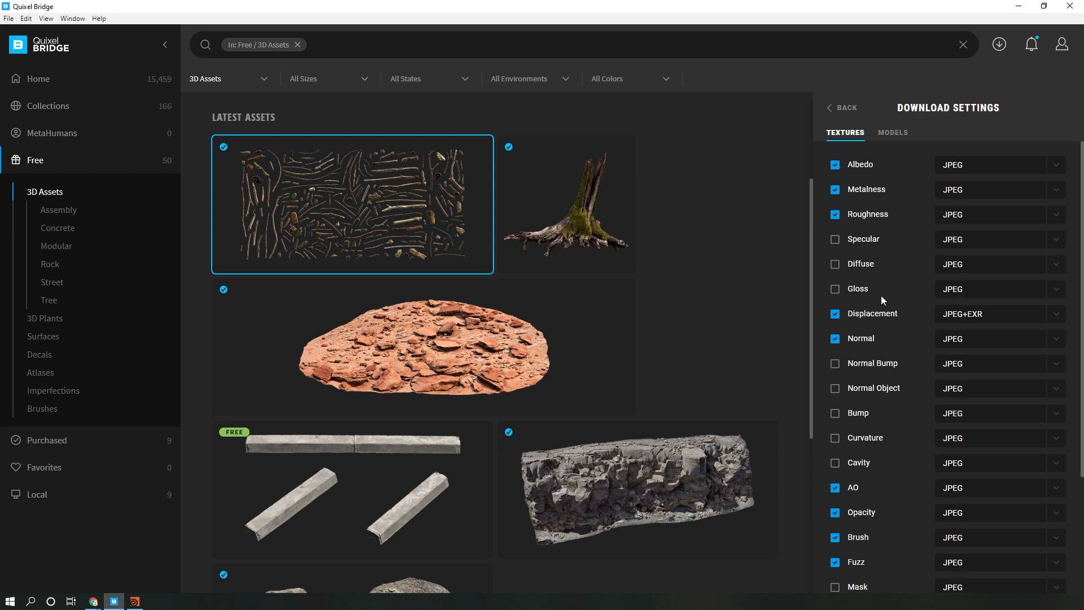
click(892, 132)
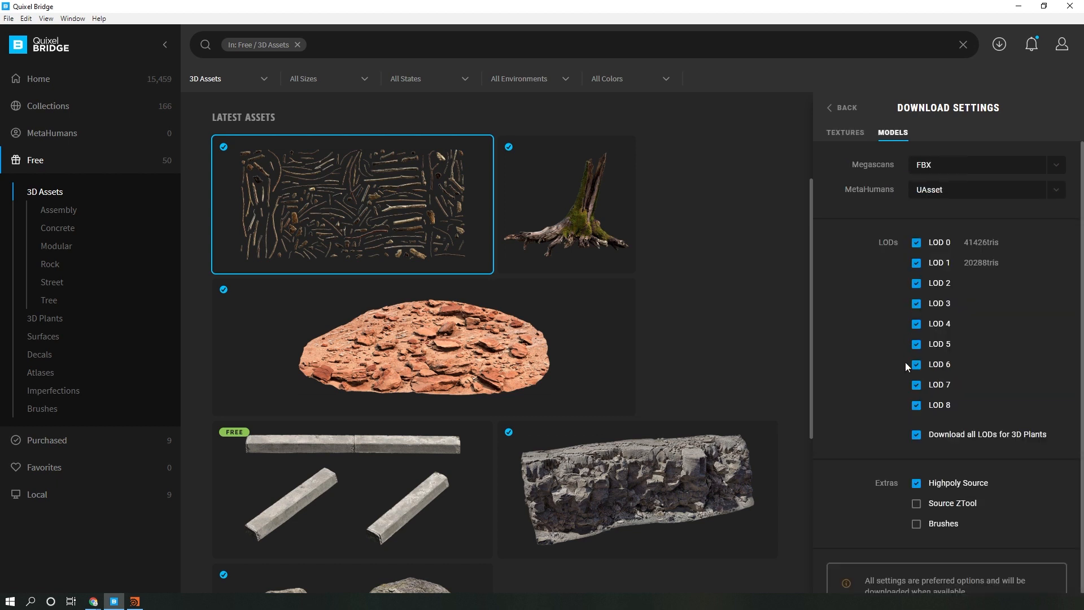
click(917, 484)
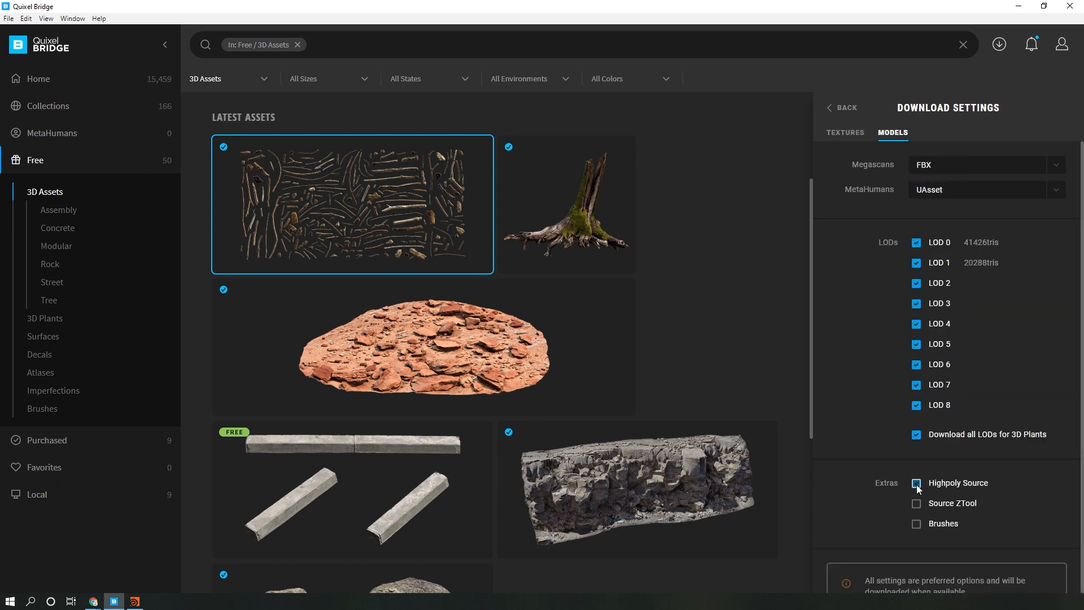
click(916, 483)
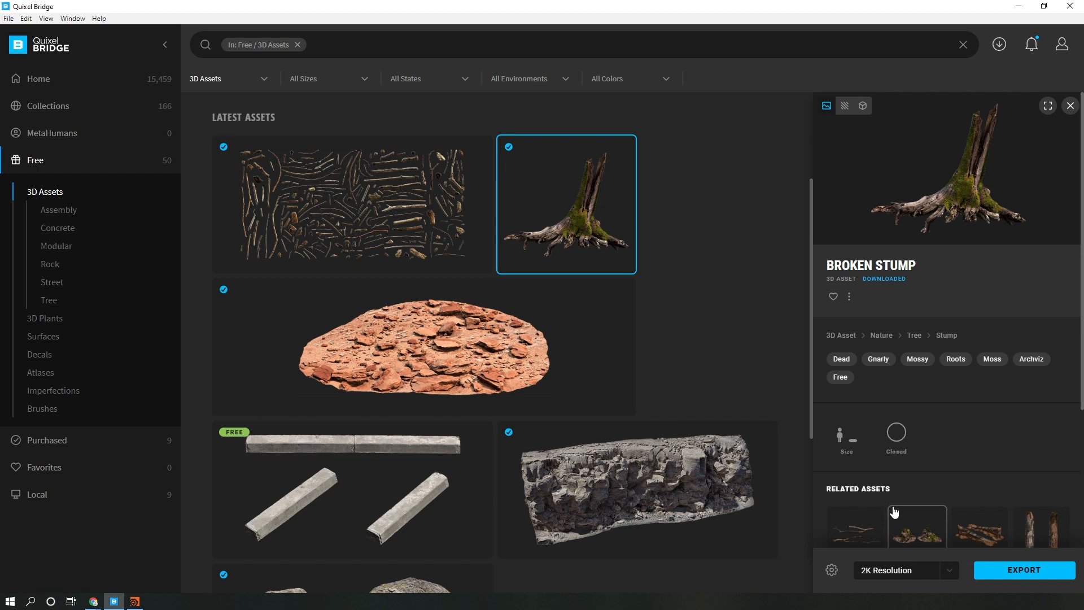
Review the Houdini EXR export settings and export the Broken Stump at 4K Resolution
click(831, 569)
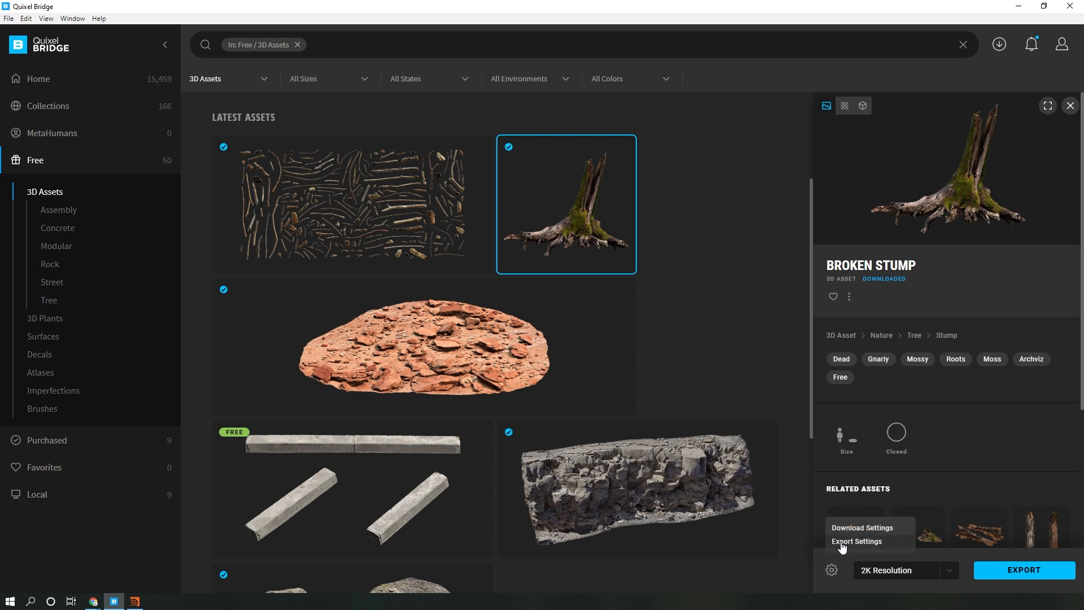
click(858, 541)
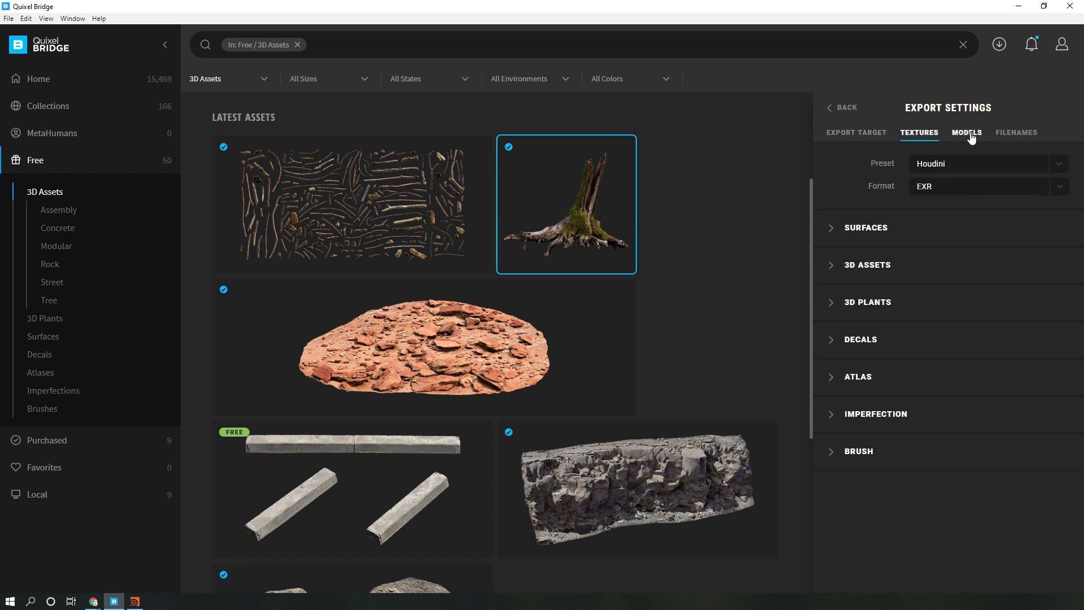
click(967, 132)
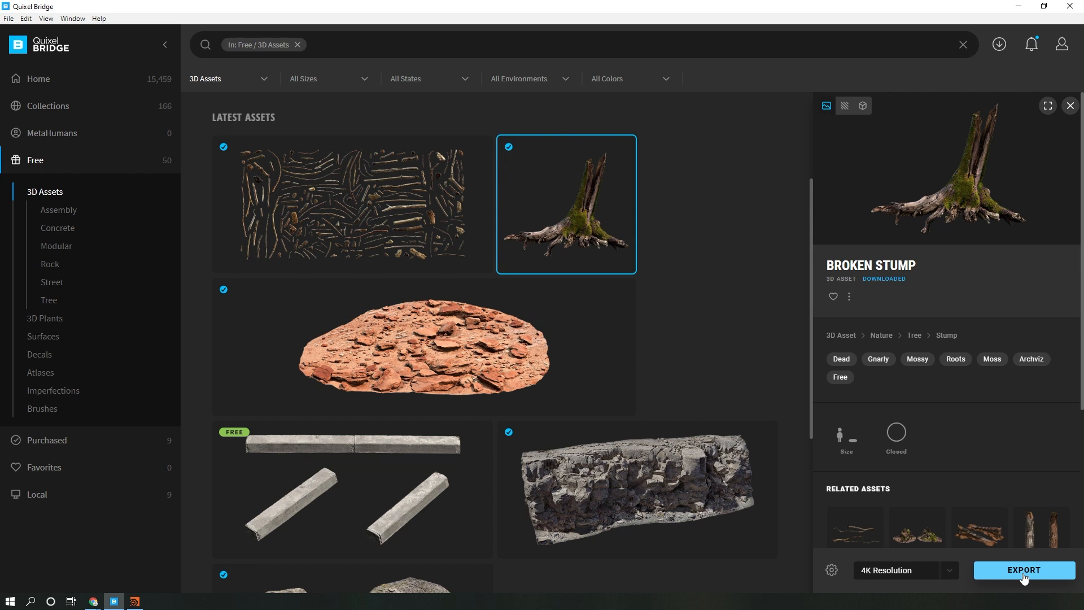
click(905, 569)
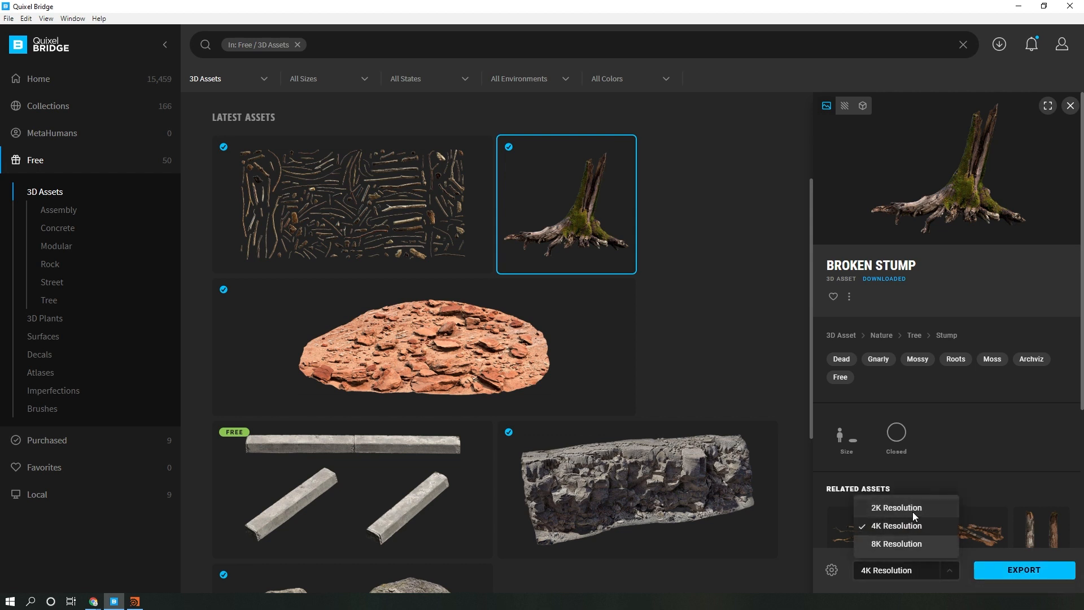
click(896, 507)
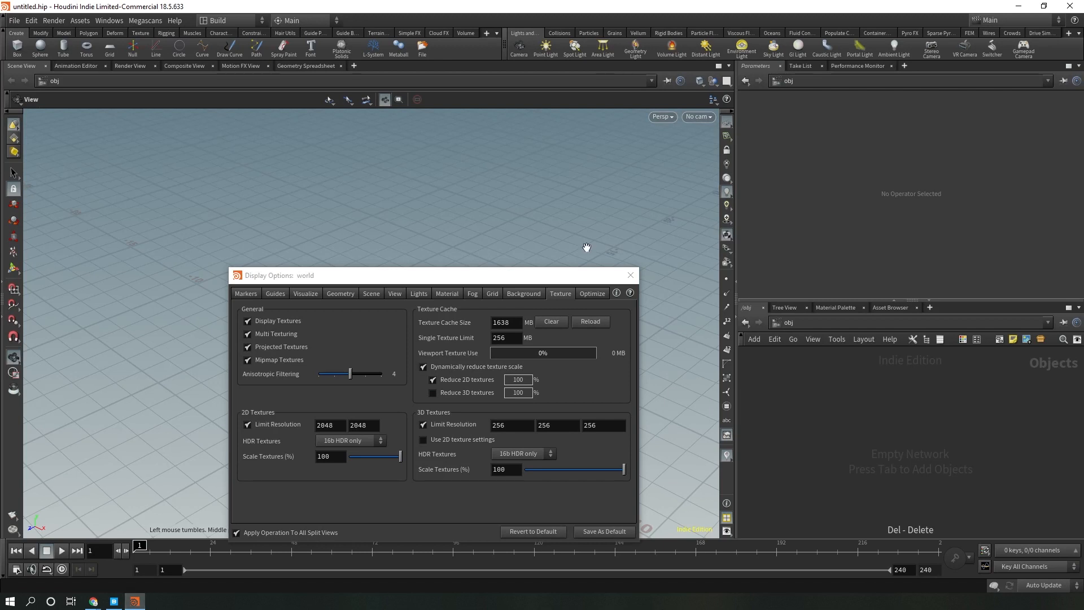
In Houdini's Megascans Plugin import options, keep Mantra as the renderer
click(144, 21)
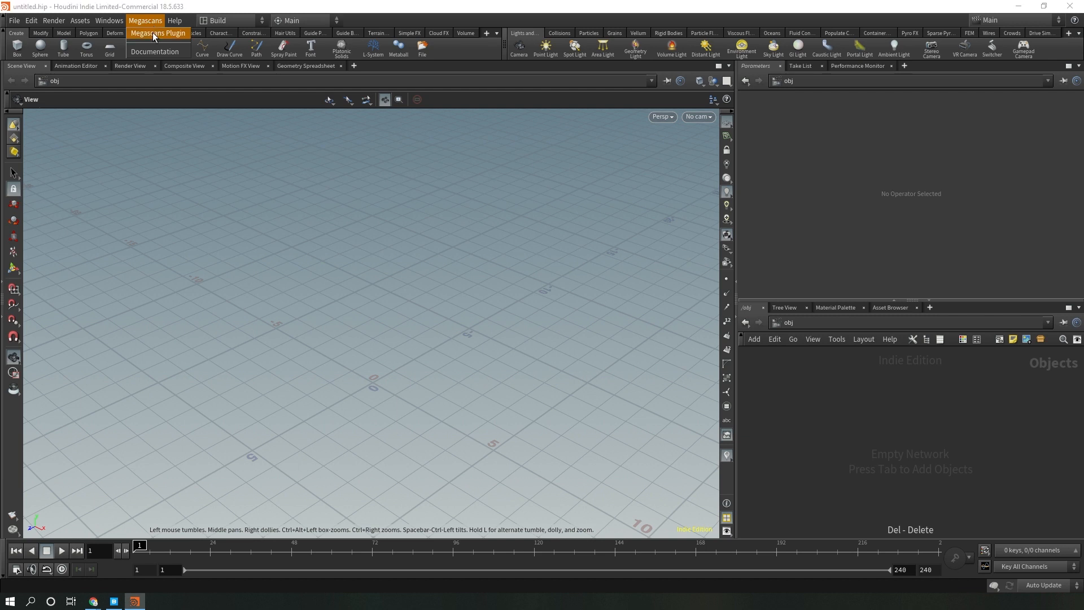
click(158, 33)
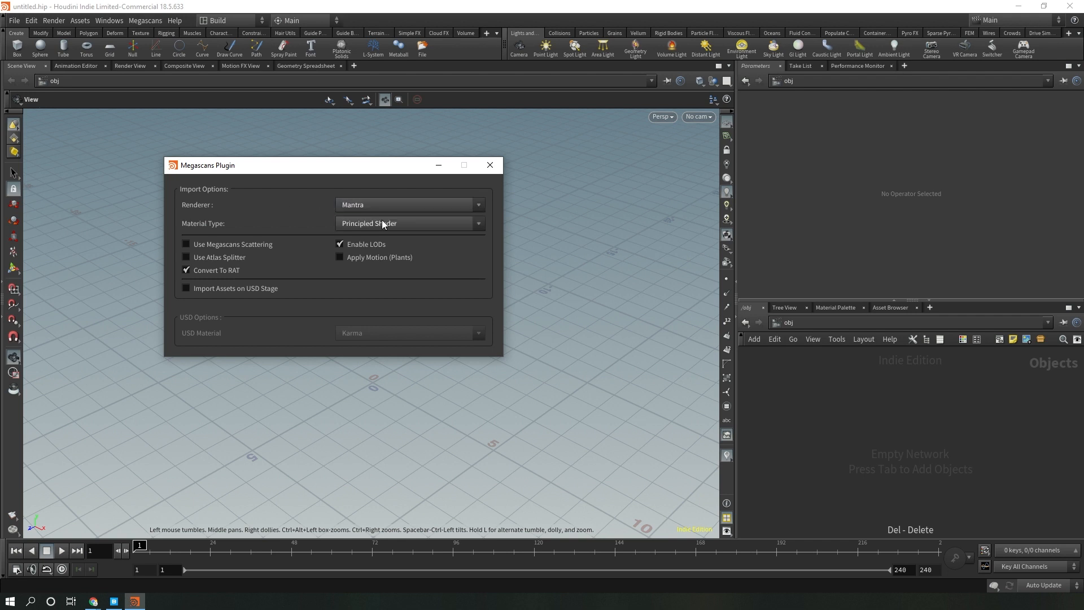
click(407, 205)
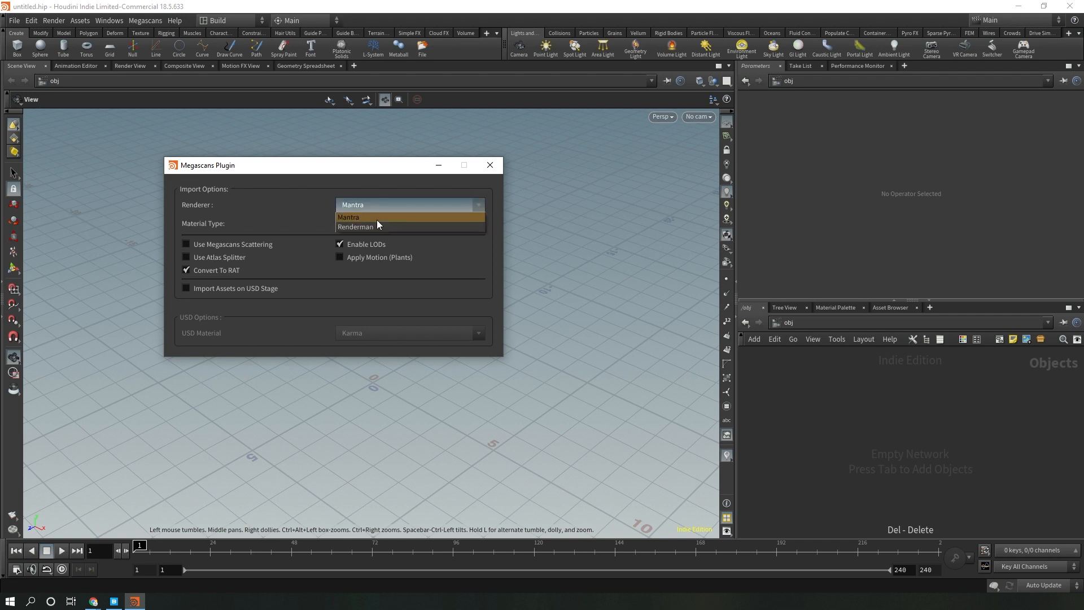
click(348, 217)
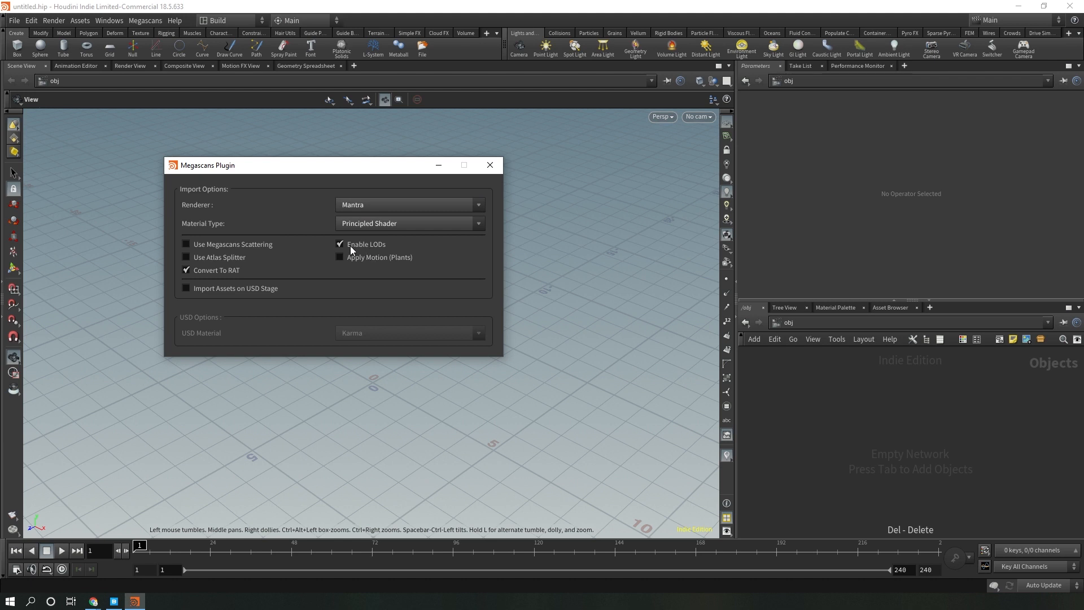
mouse_move(354, 247)
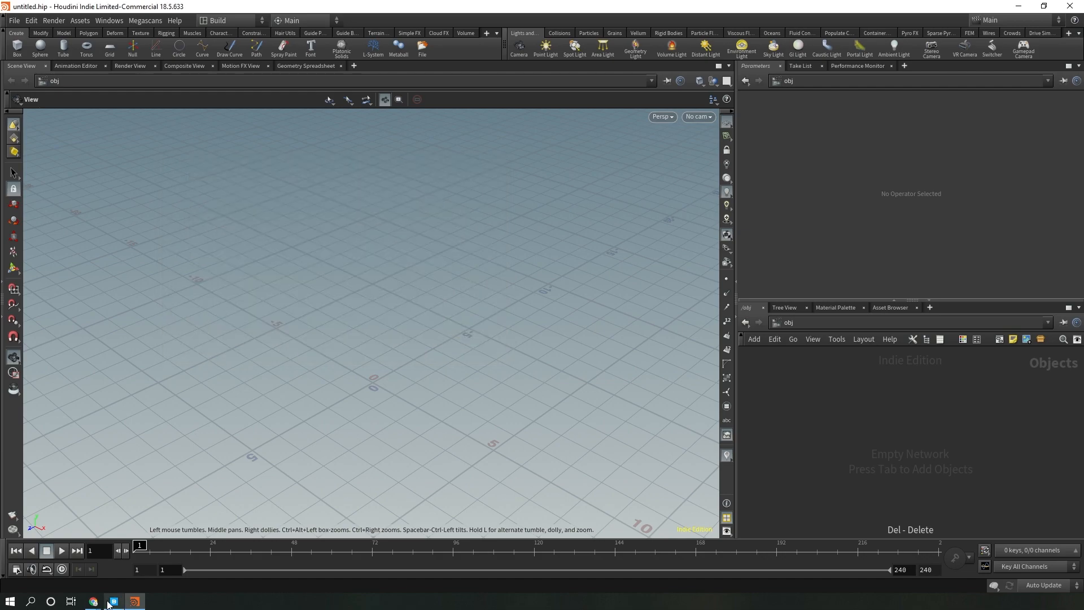
From Bridge, export the Broken Stump into Houdini as the Broken_Stump_0 subnetwork
click(113, 601)
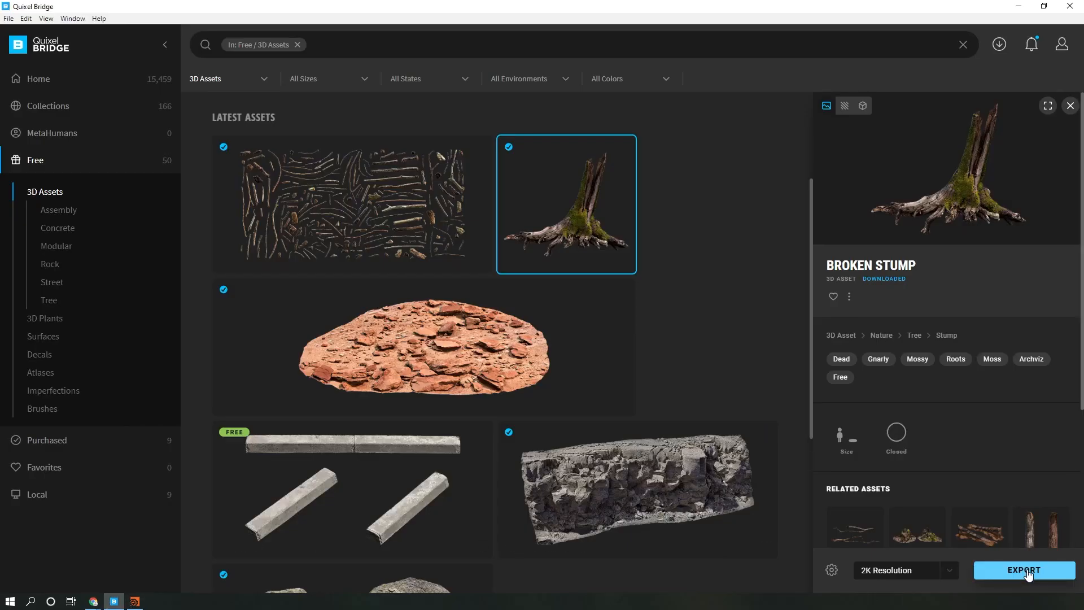
click(1023, 570)
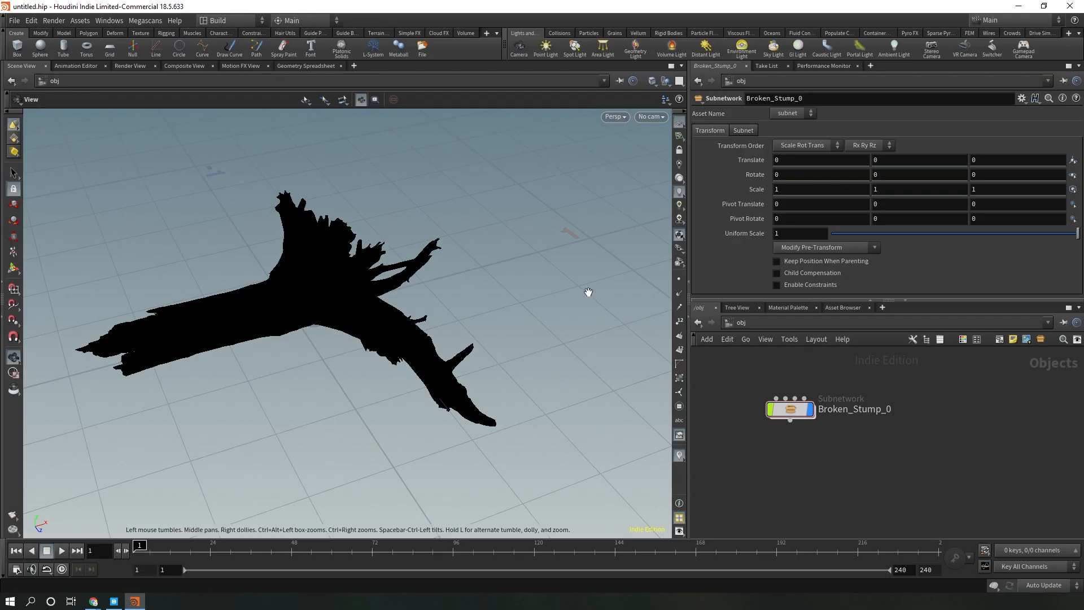
mouse_move(745, 49)
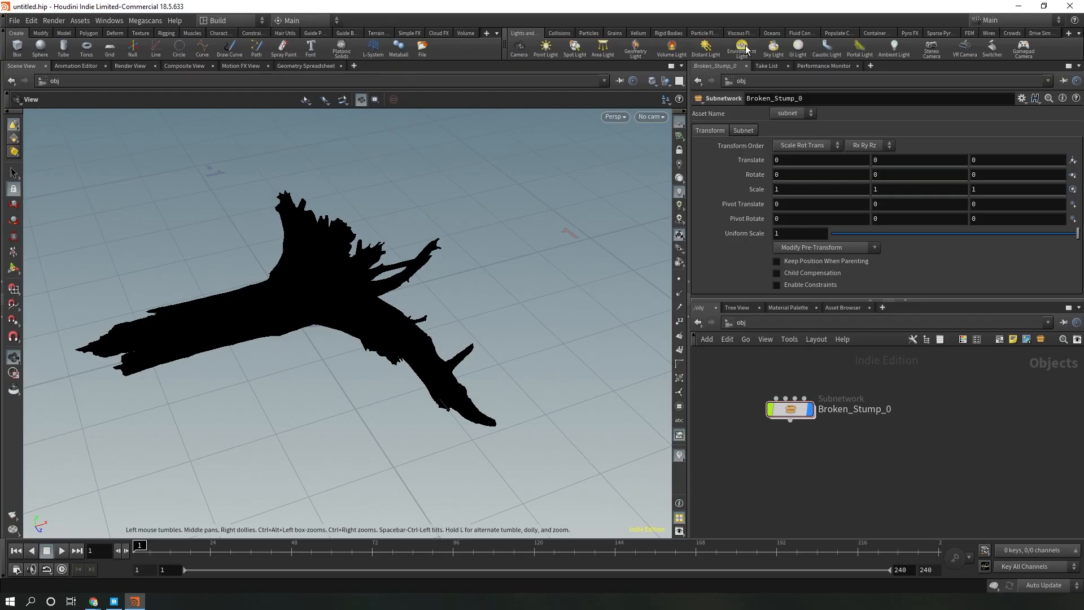
Add an environment light using $HFS/houdini/pic/hdri/HDRIHaven_lenong_1_2k.rat as its map
click(741, 48)
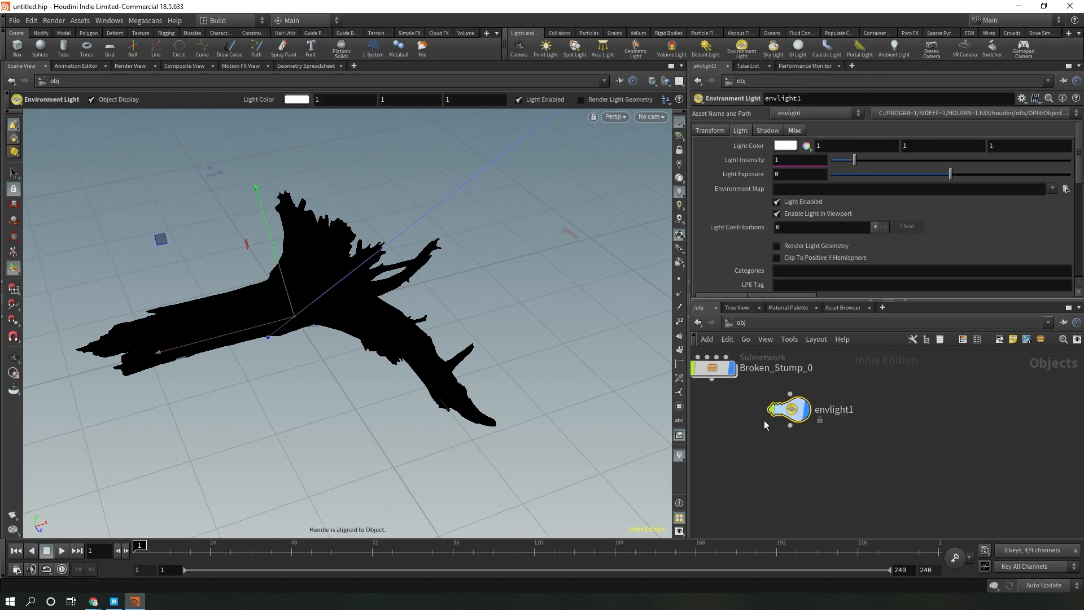
click(1065, 189)
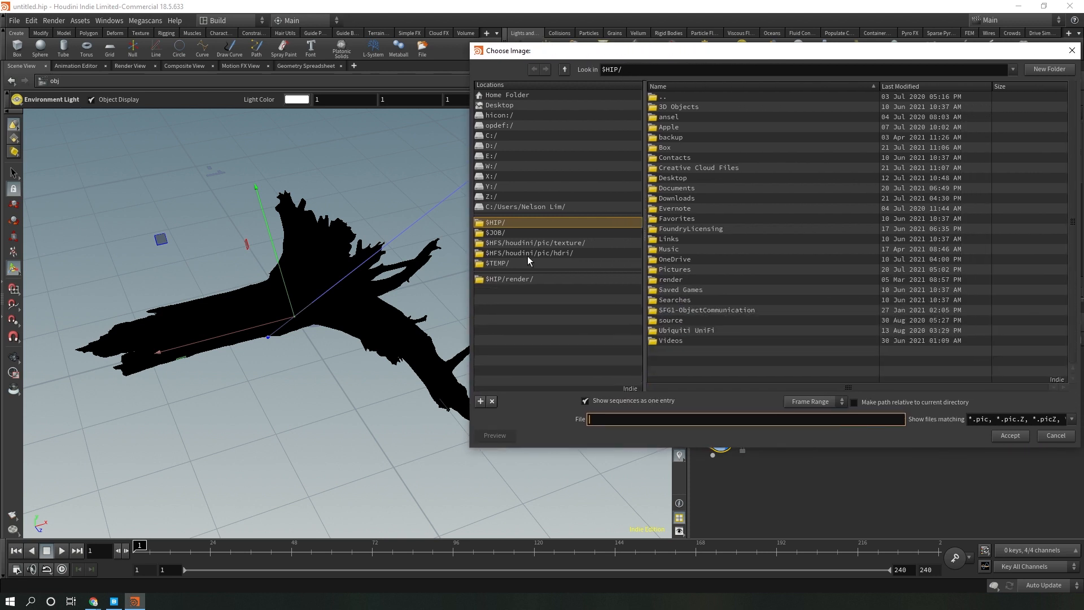
click(530, 252)
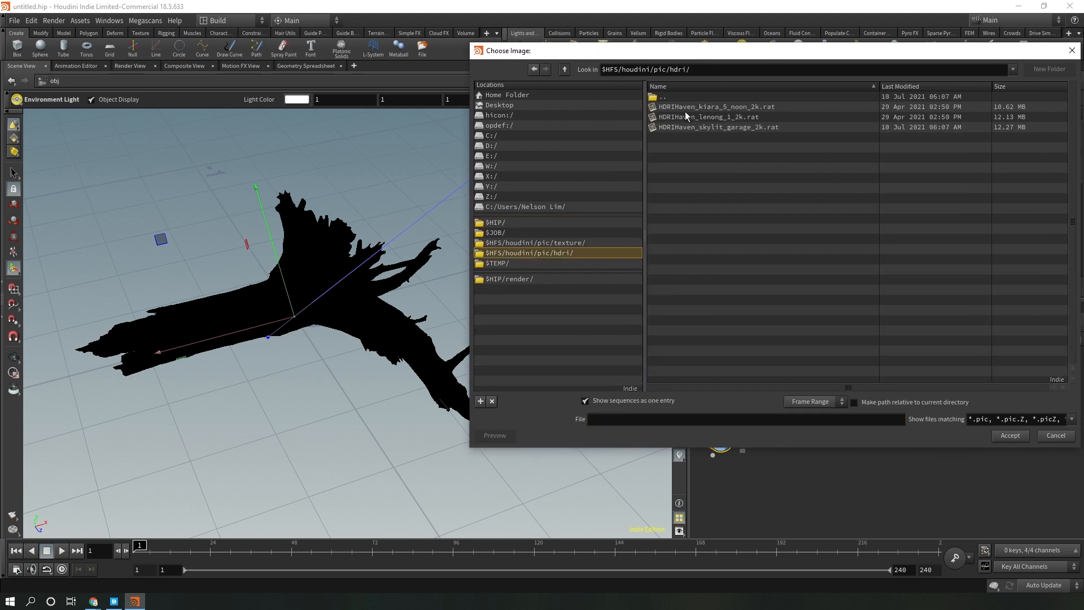
click(708, 117)
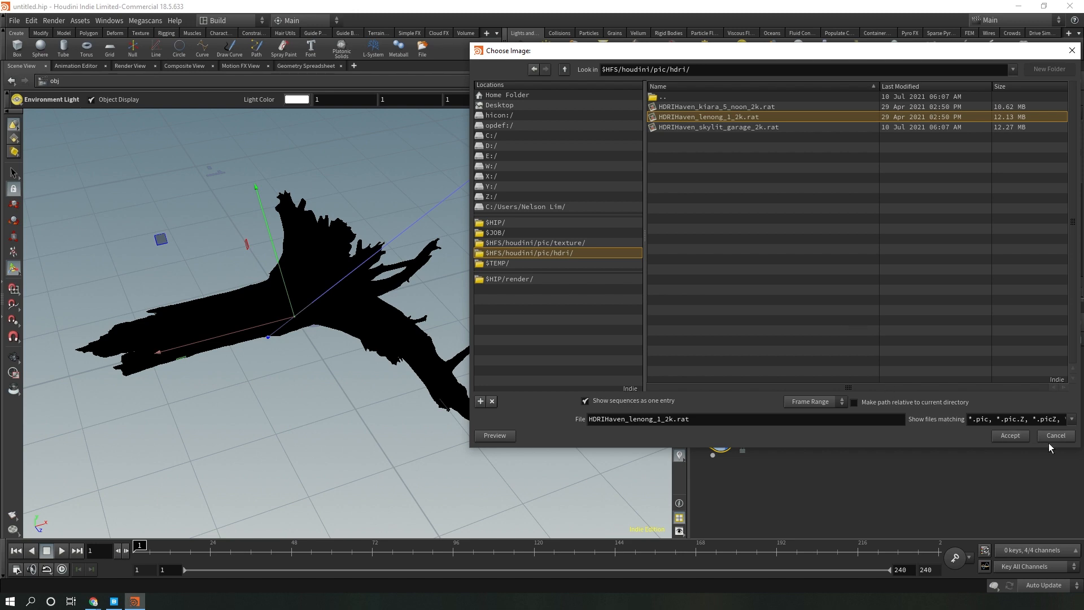
click(1008, 435)
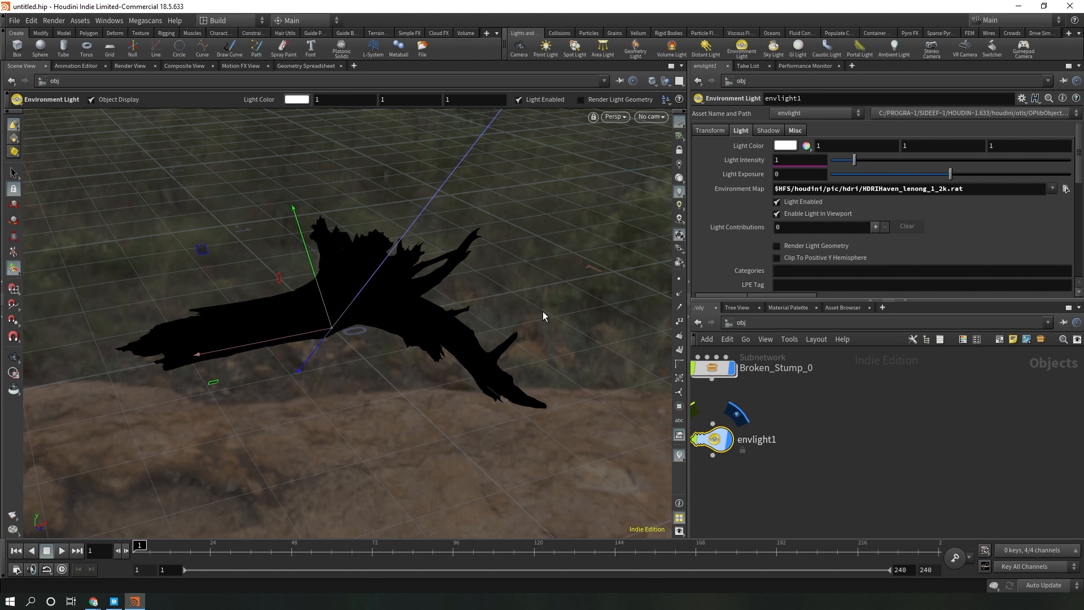
mouse_move(637, 236)
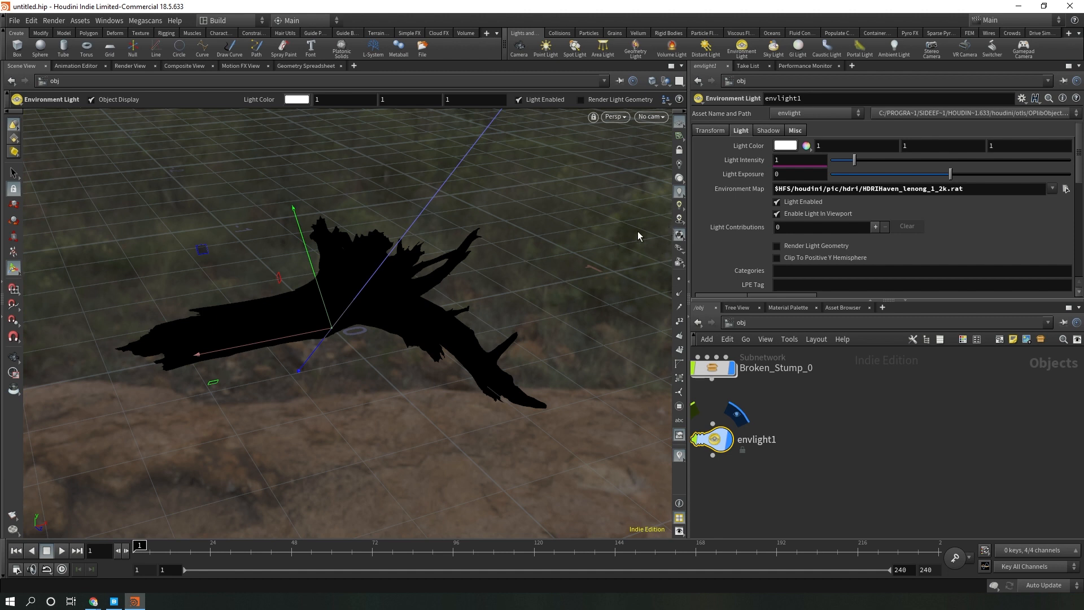
Create a Mantra PBR render node mantra1 and add camera cam1 to the scene
click(53, 21)
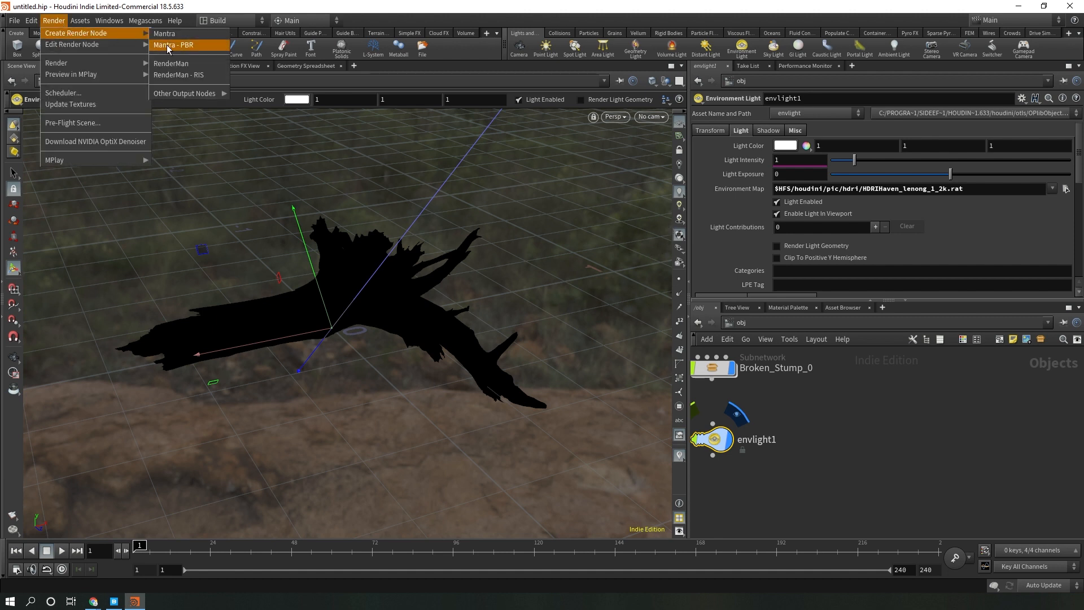
click(171, 45)
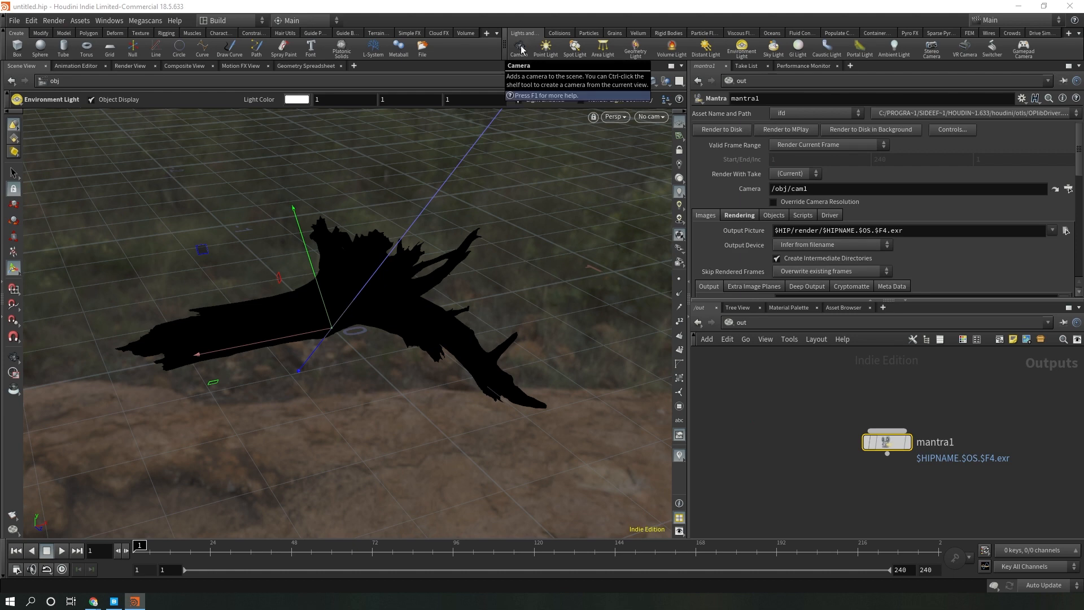
click(518, 49)
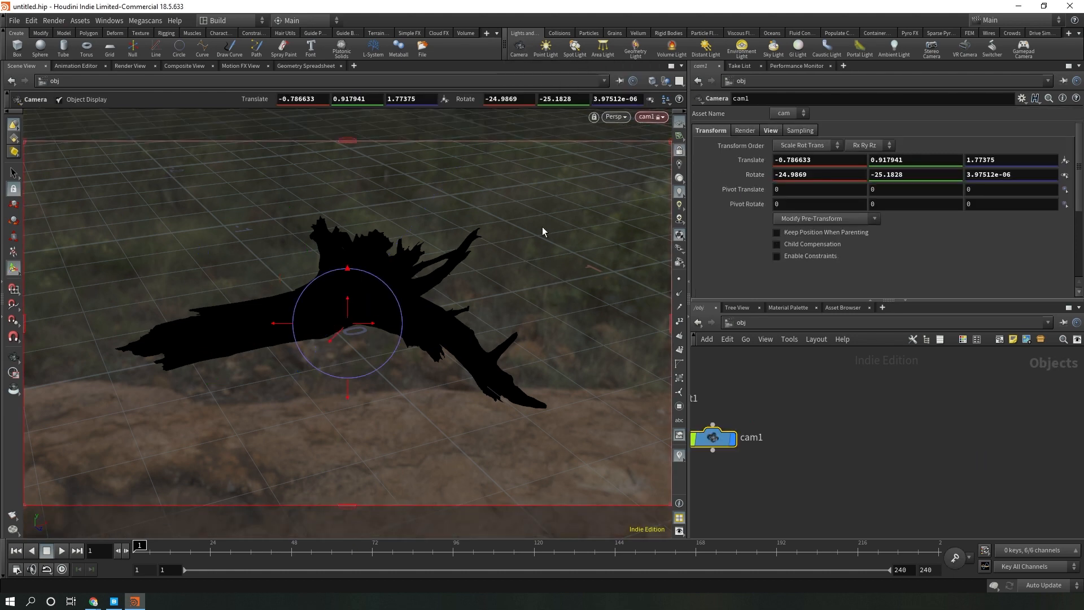
mouse_move(679, 151)
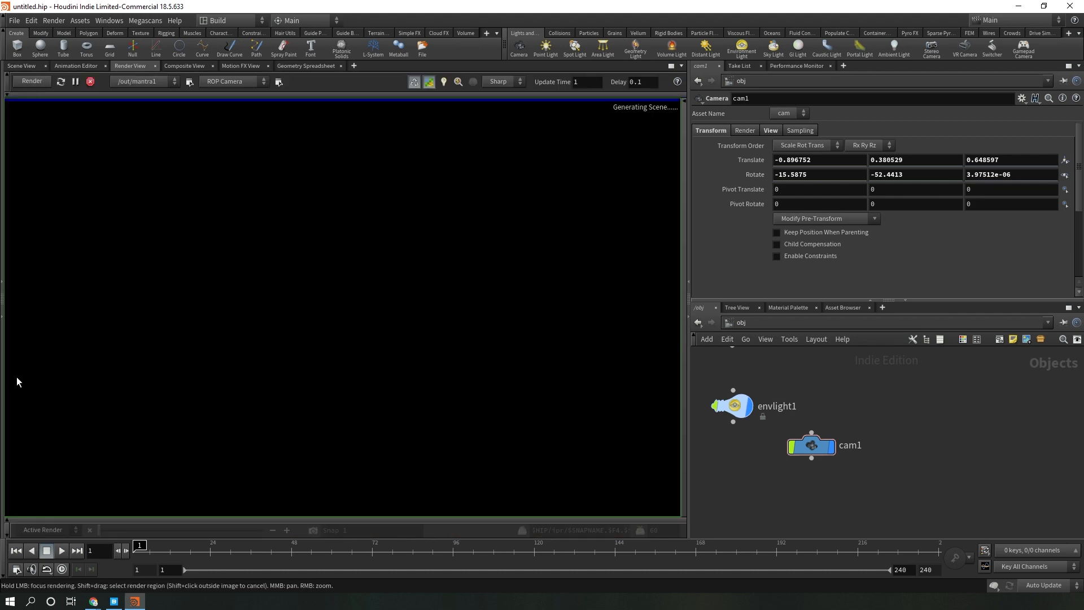
Start a Mantra render of the Broken Stump through cam1 for the LOD comparison
click(30, 81)
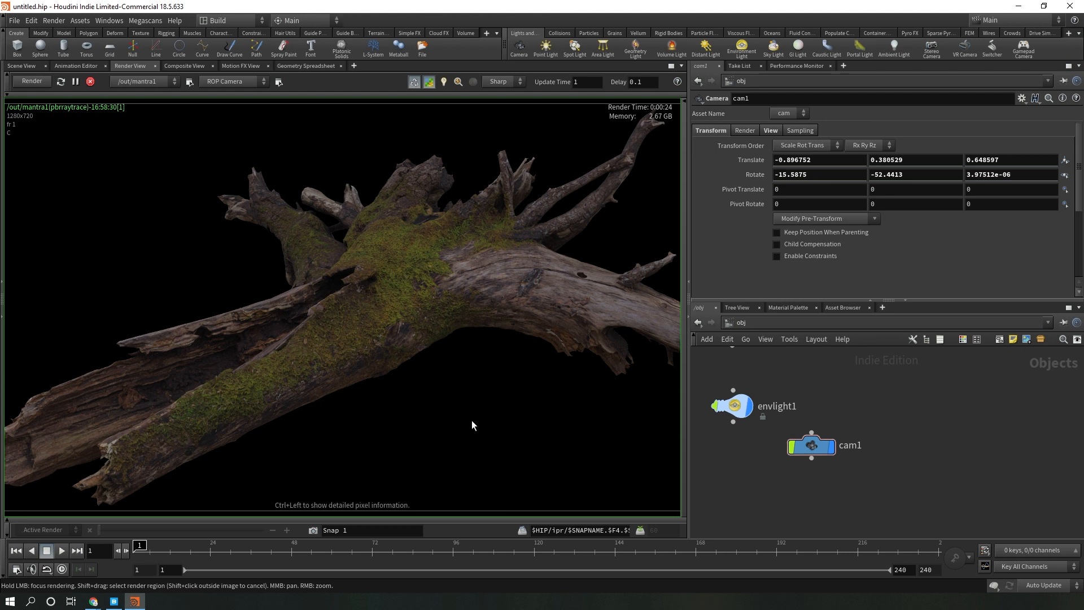
mouse_move(400, 320)
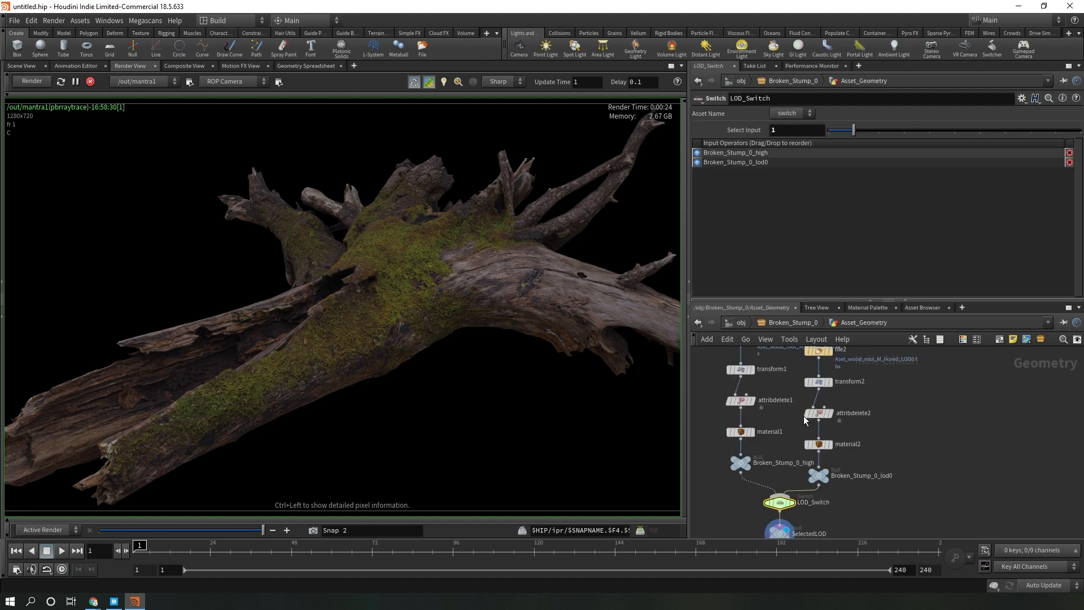
mouse_move(807, 126)
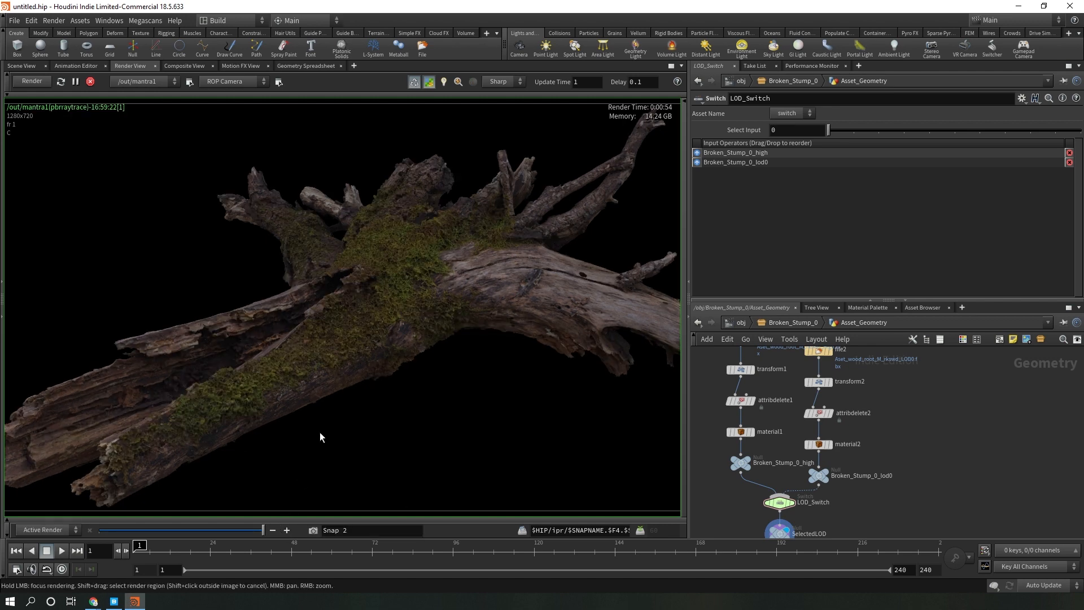
mouse_move(347, 390)
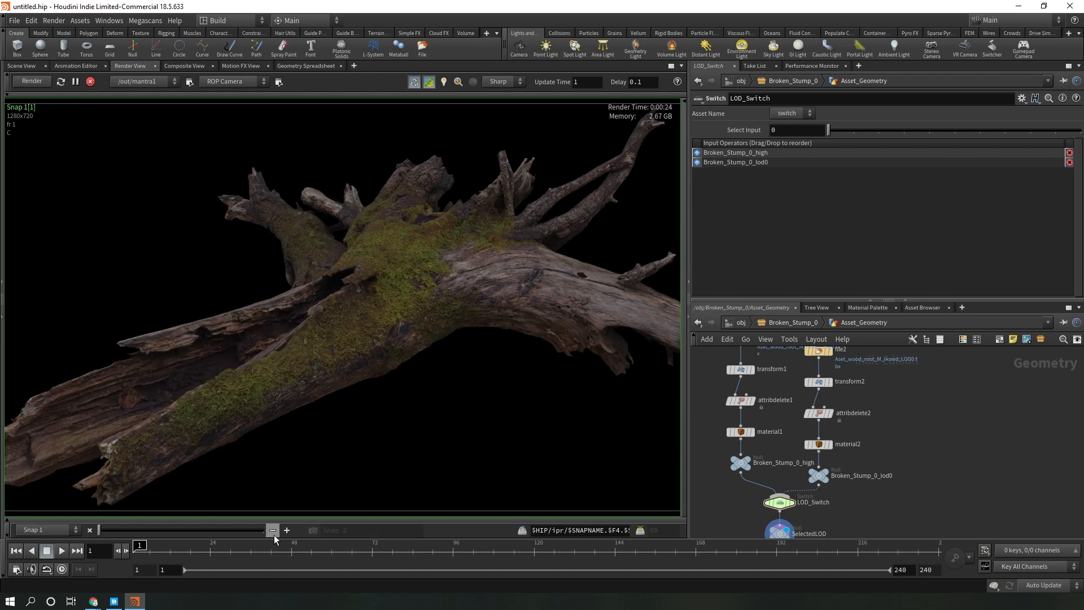
click(286, 531)
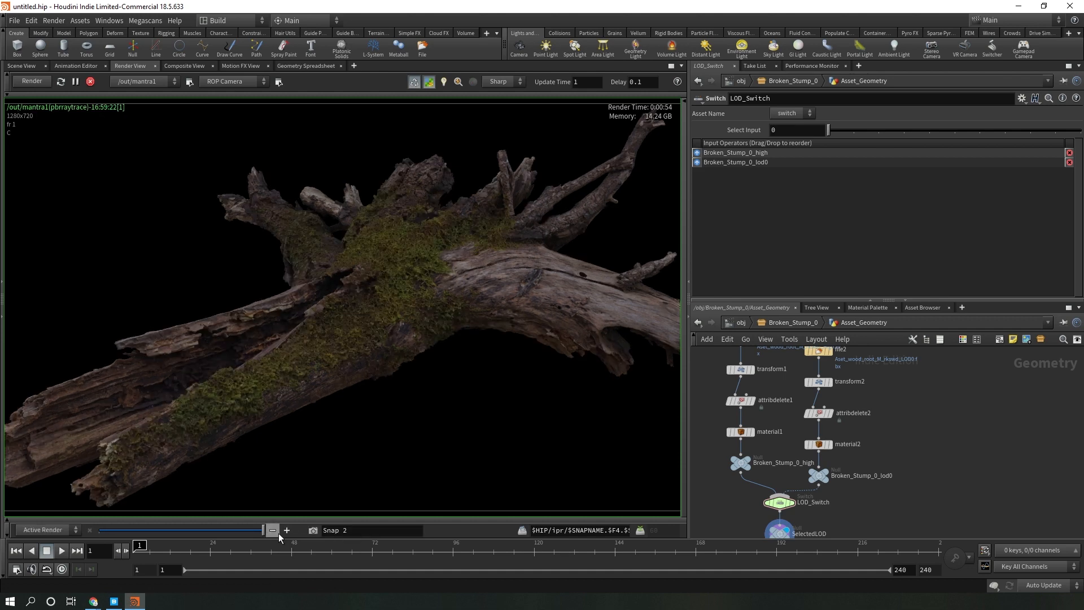
mouse_move(272, 531)
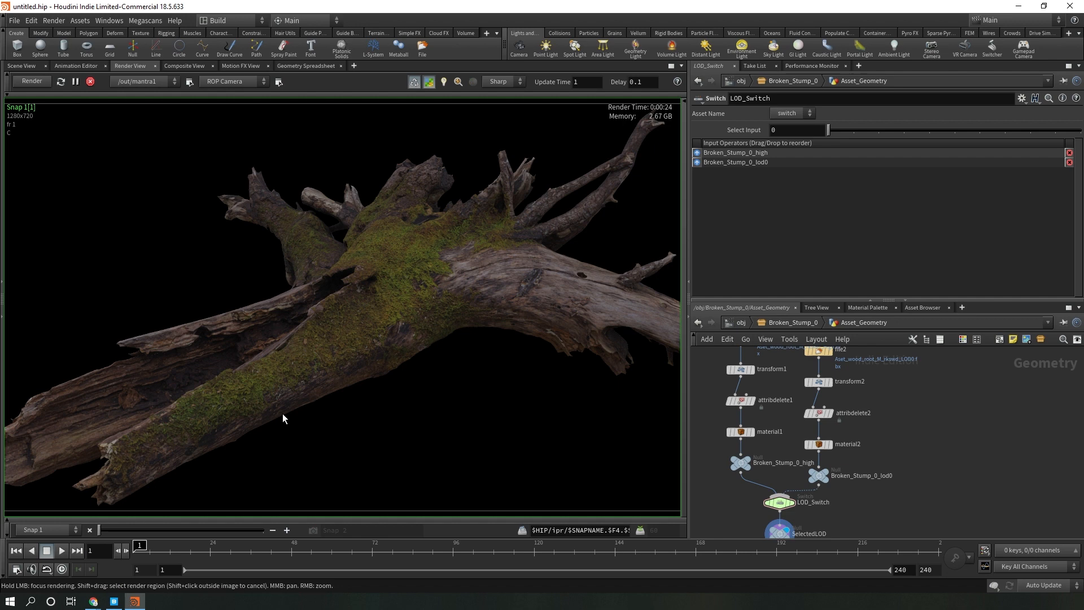
mouse_move(277, 451)
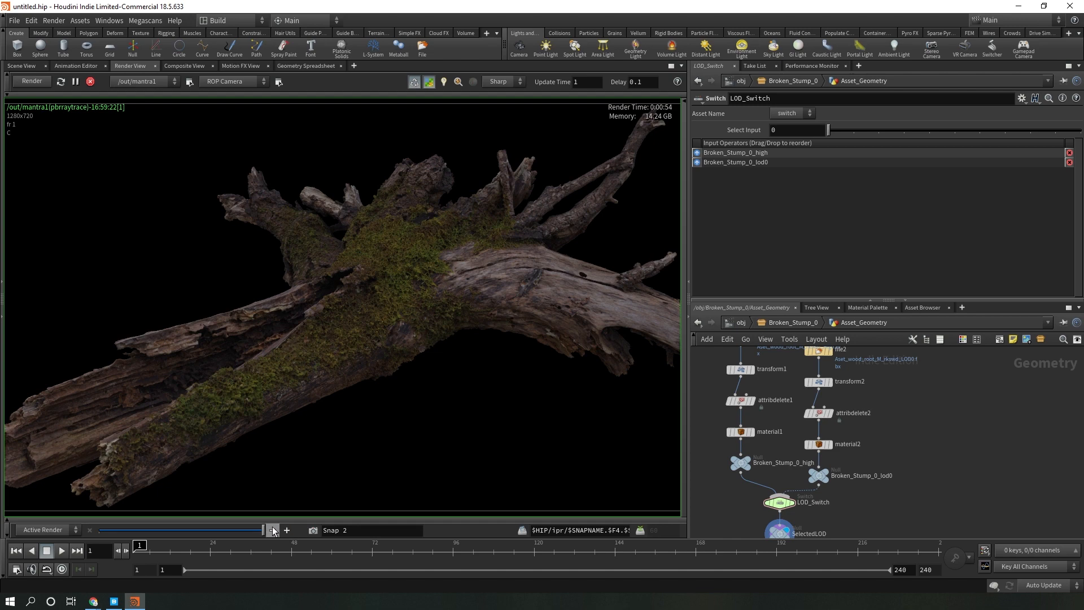
click(286, 531)
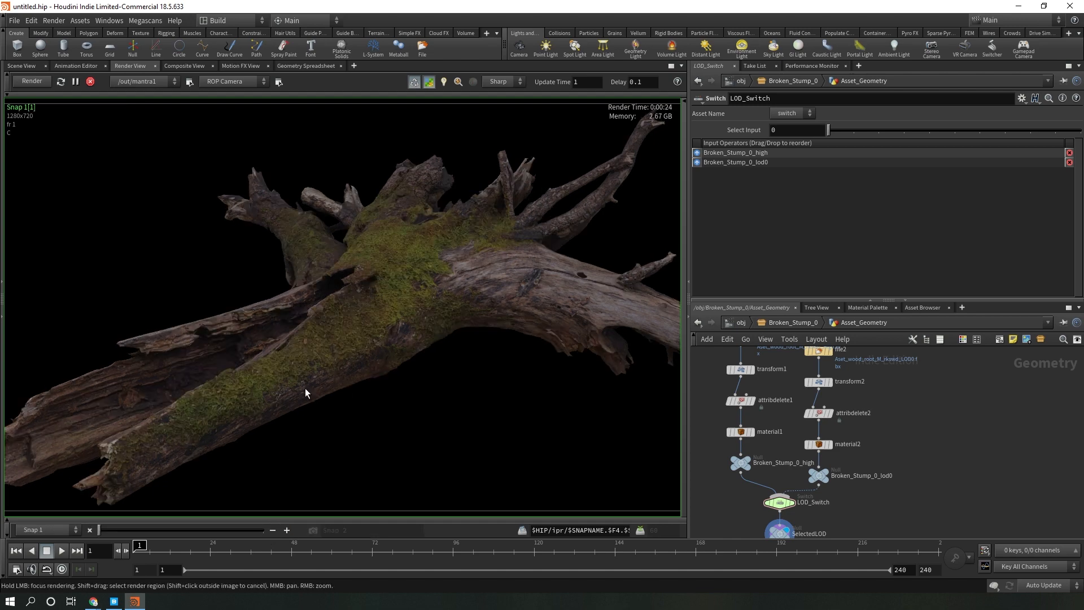